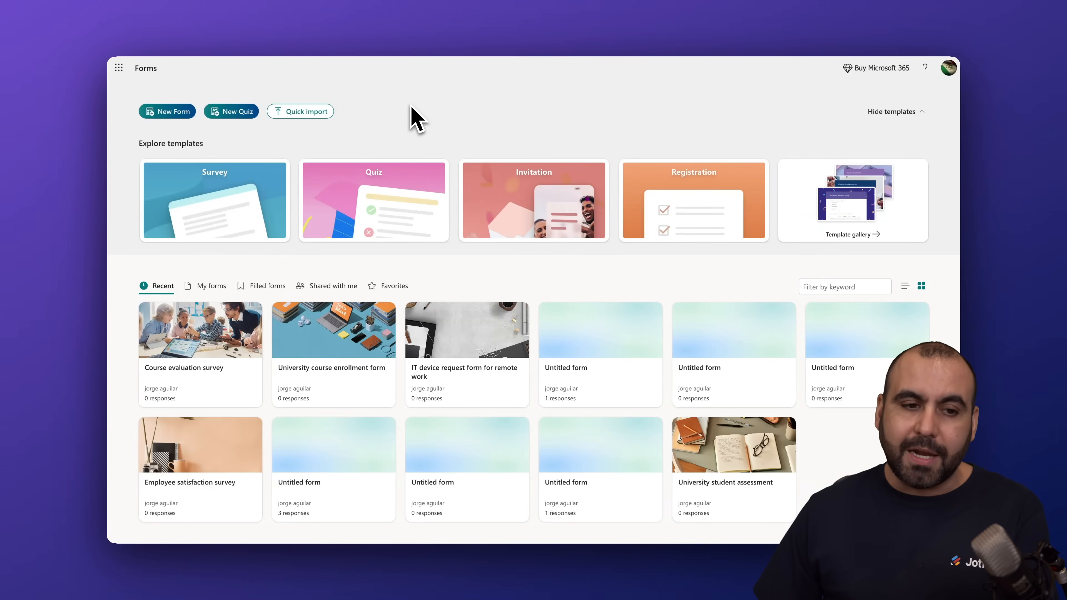
Open Forms from the Microsoft 365 app launcher and start a form from the Attendee confirmation survey template.
left_click(118, 67)
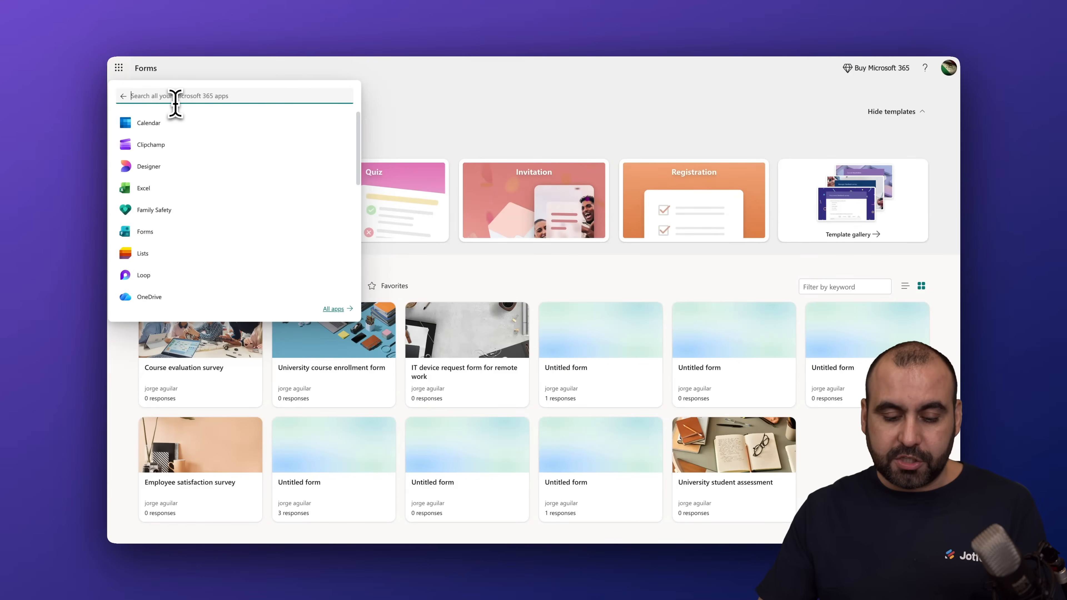
type("forms")
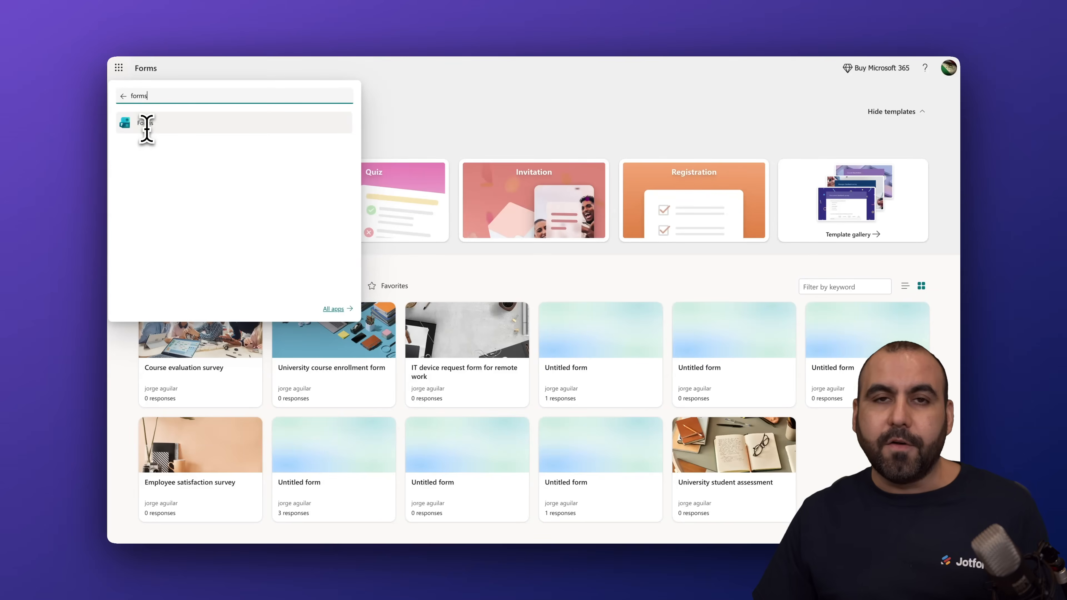
left_click(477, 78)
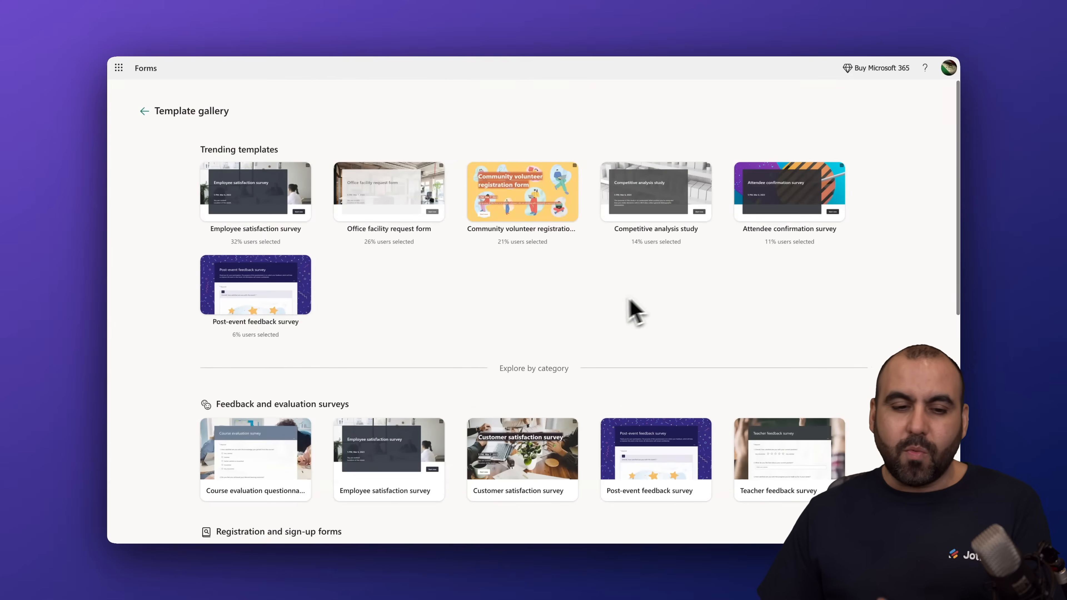
mouse_move(604, 320)
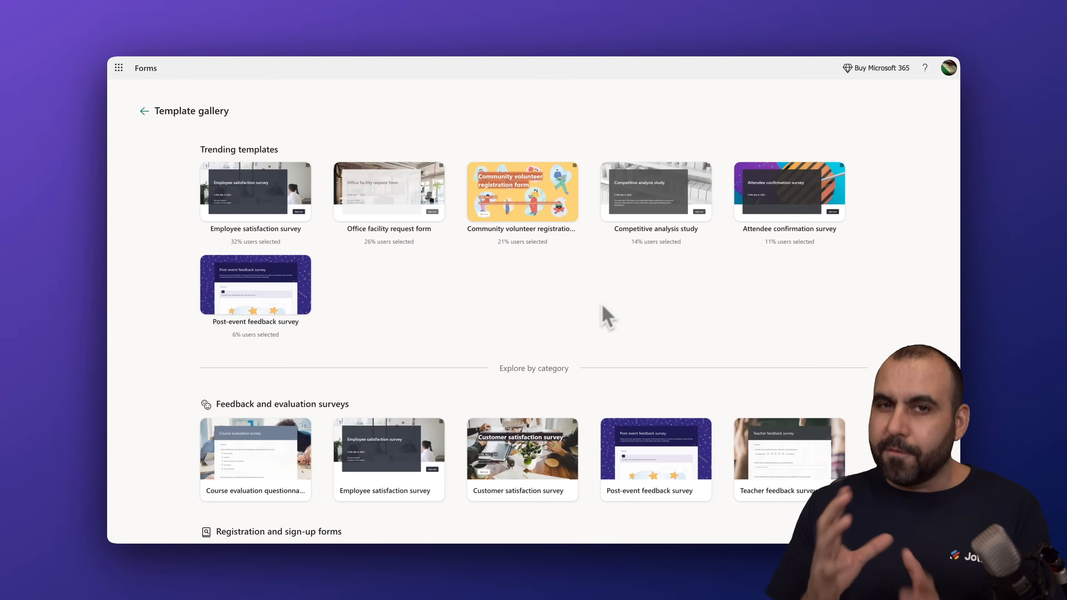
mouse_move(779, 246)
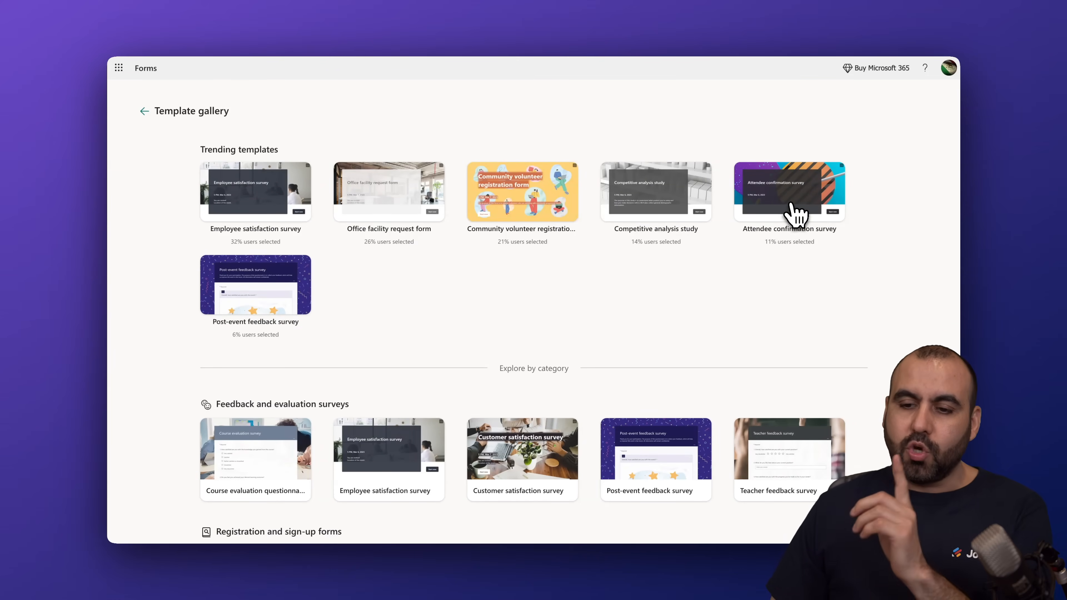
left_click(789, 192)
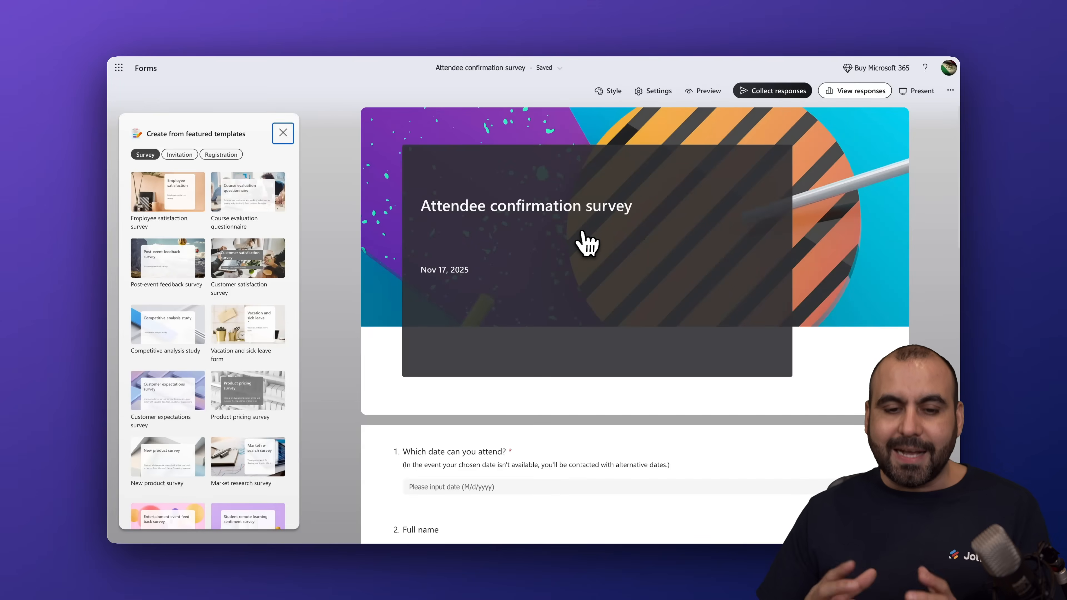
Replace the cover title 'Attendee confirmation survey' with 'BOOKING FORM'.
left_click(282, 132)
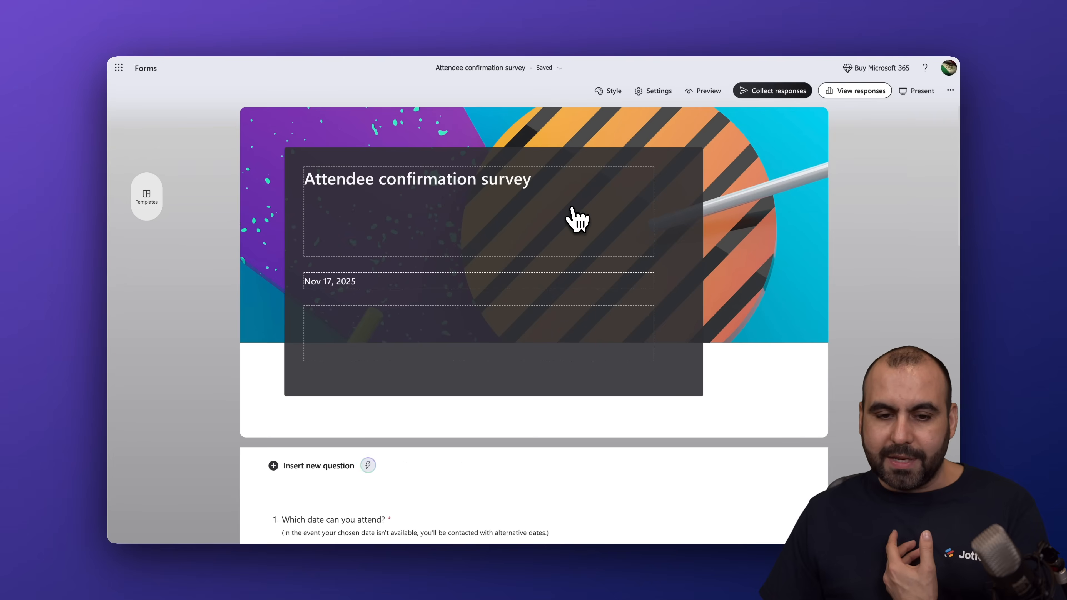
type("BOOKING")
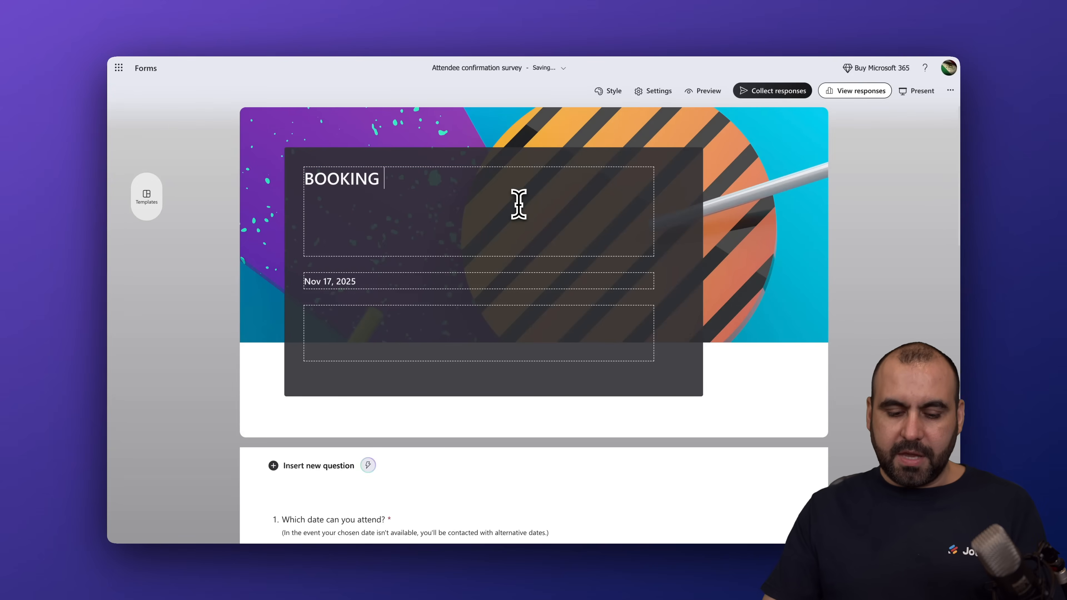
type("FORM")
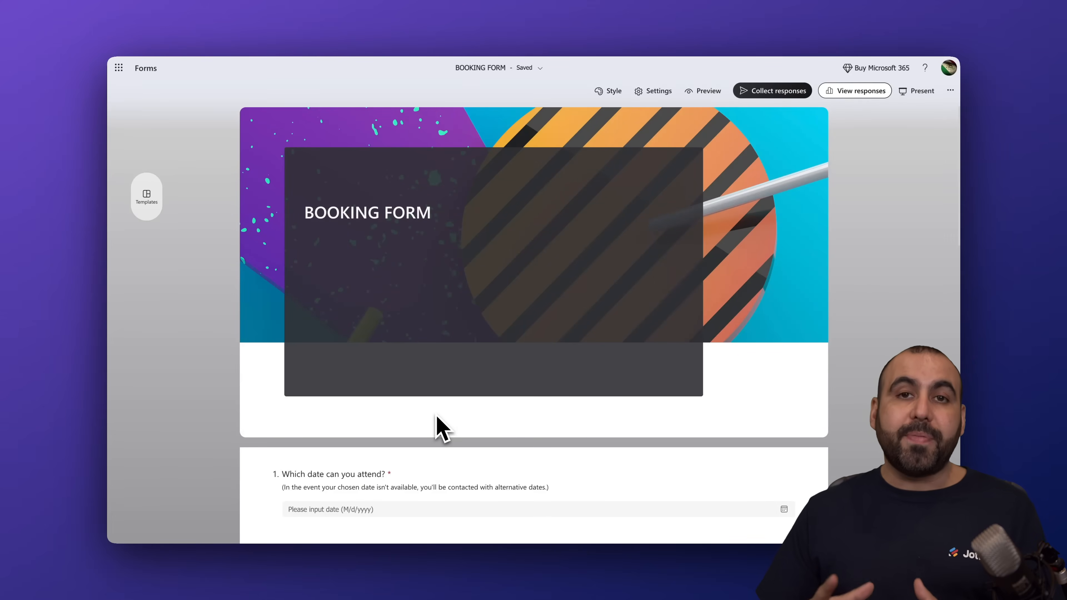
mouse_move(507, 228)
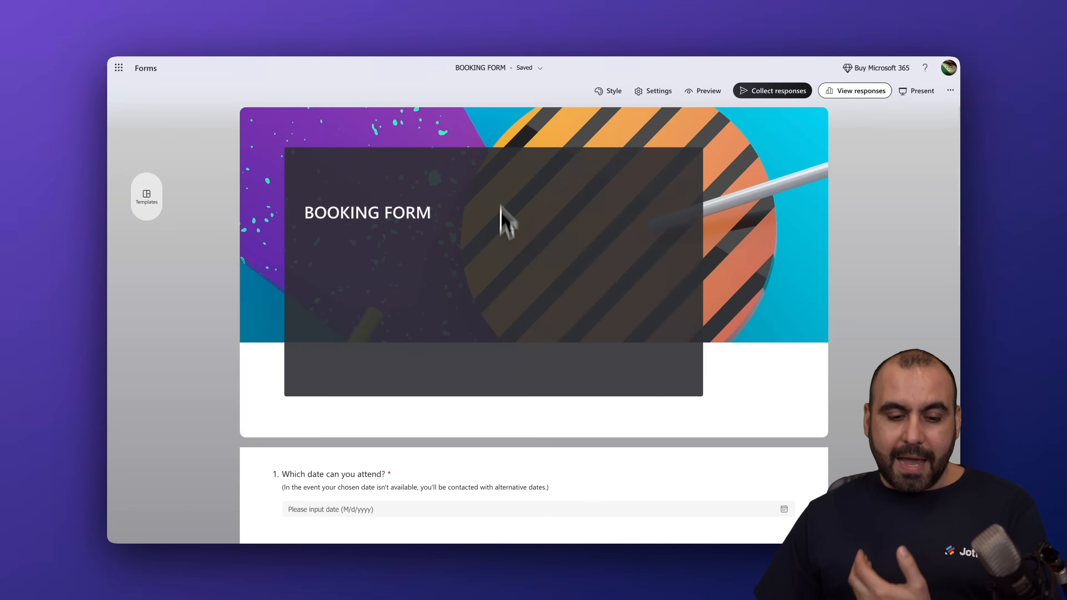
scroll("down", 3)
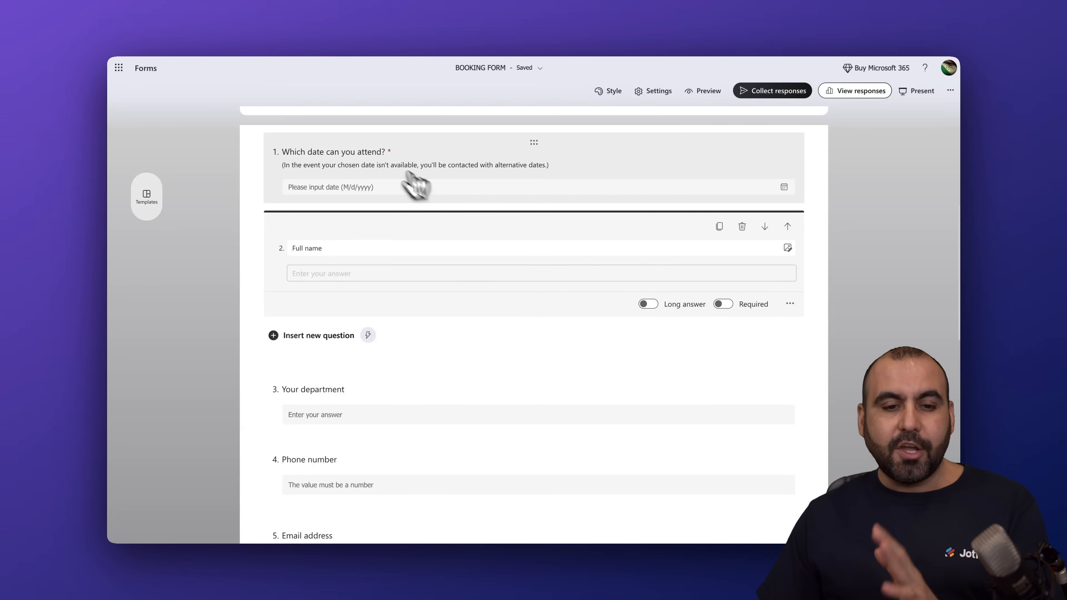
mouse_move(390, 170)
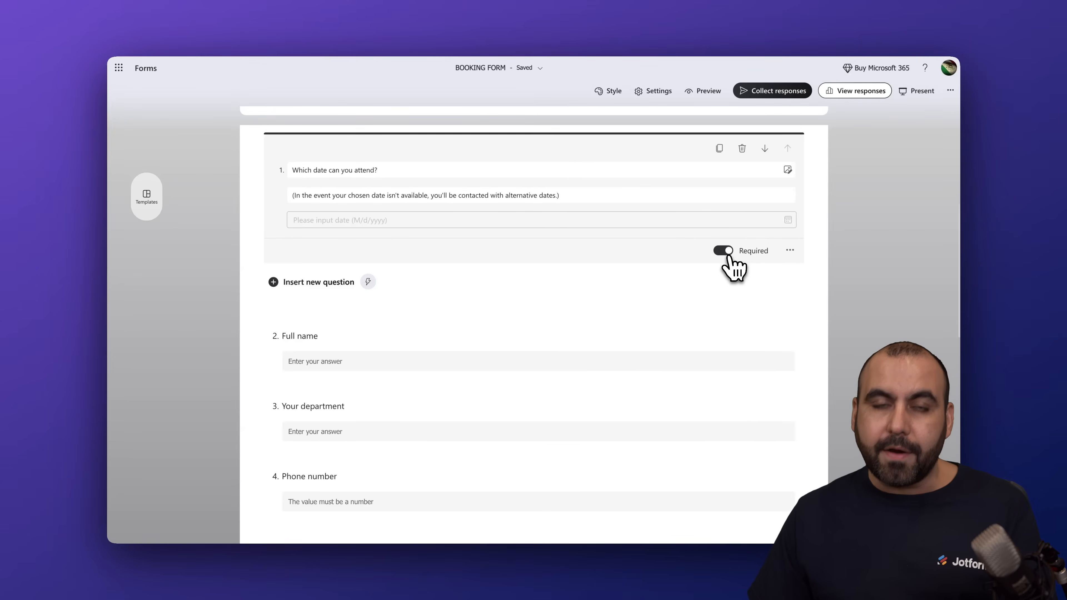
mouse_move(749, 265)
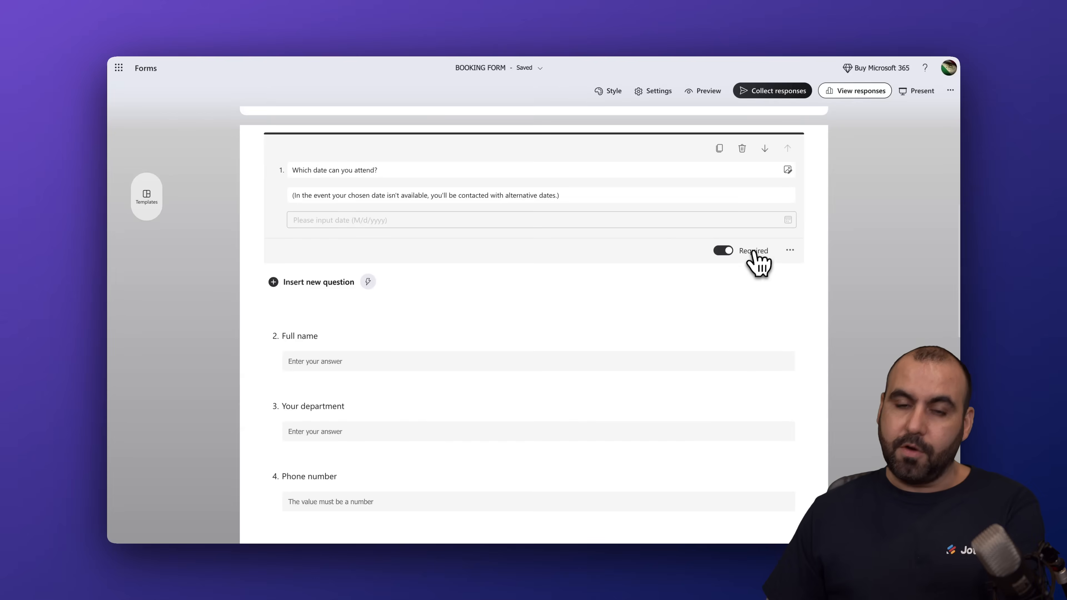
left_click(789, 251)
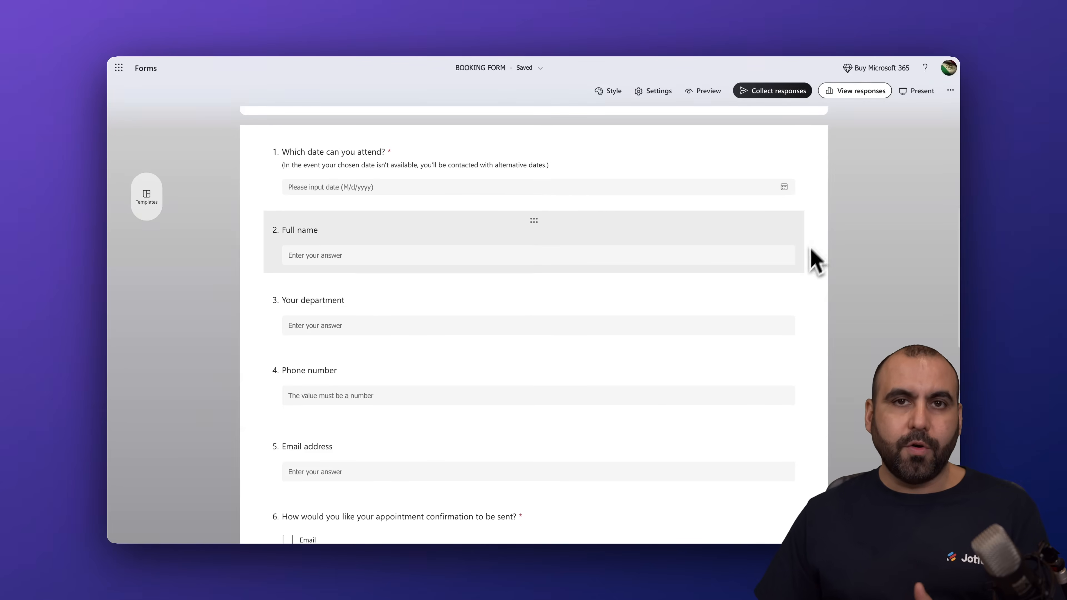
scroll("down", 3)
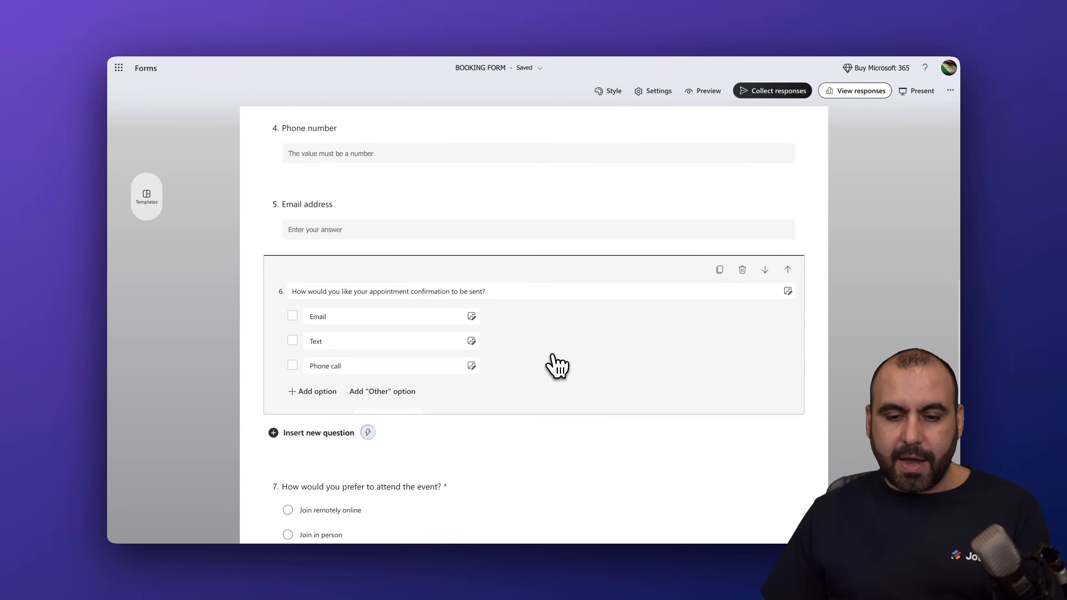
scroll("down", 3)
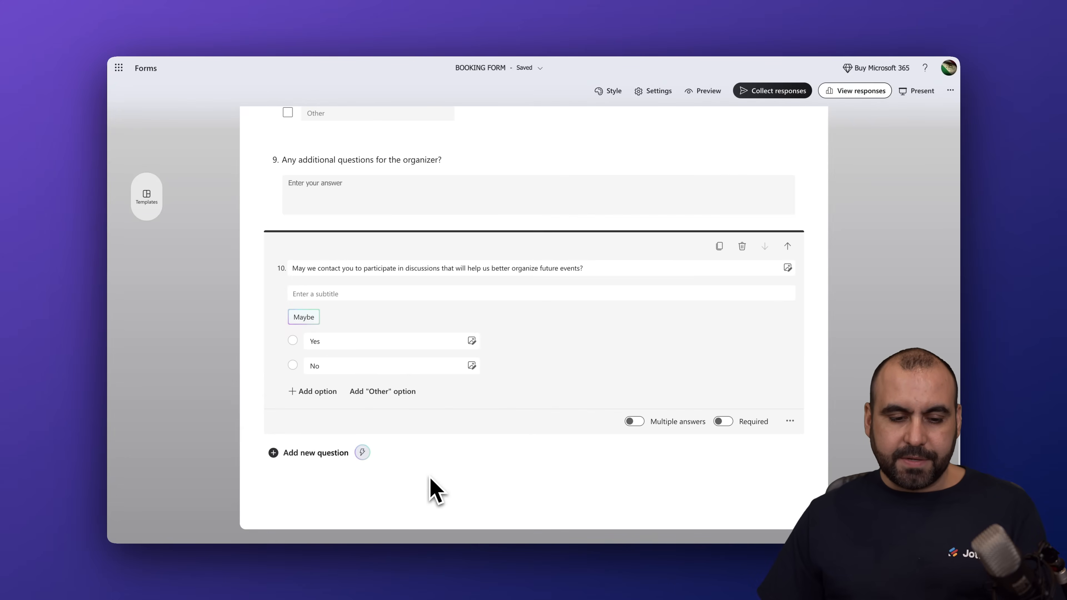
Add an eleventh question as a star rating with 10 levels.
left_click(315, 453)
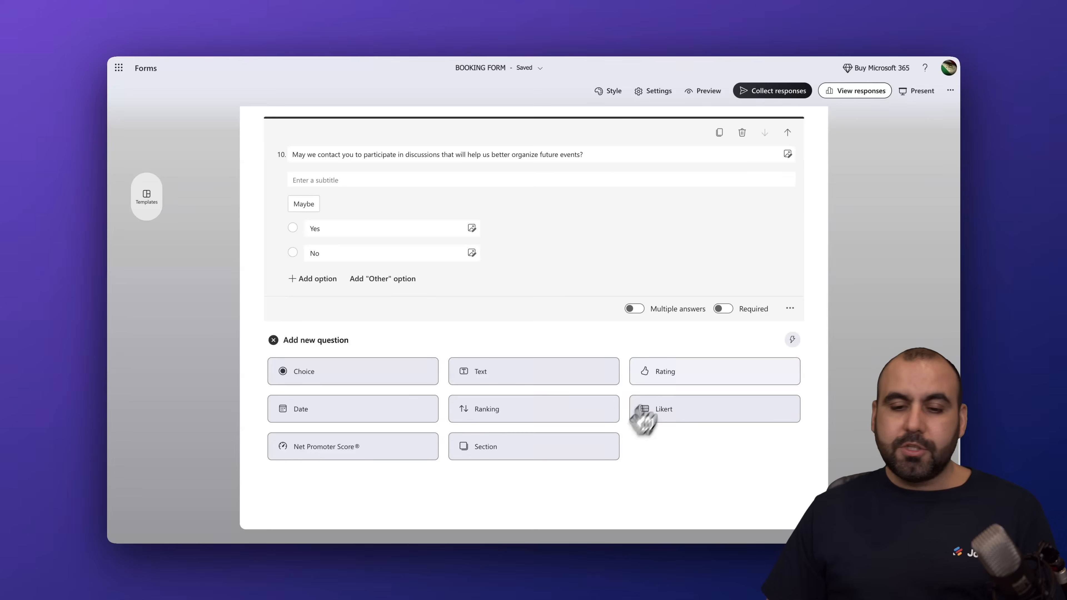
left_click(713, 371)
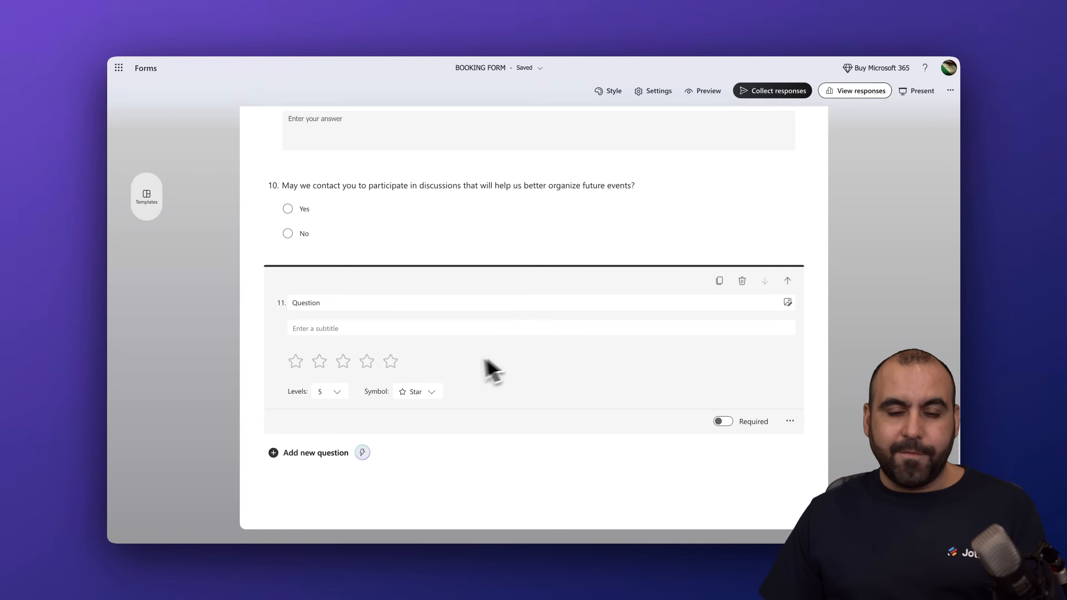
mouse_move(397, 354)
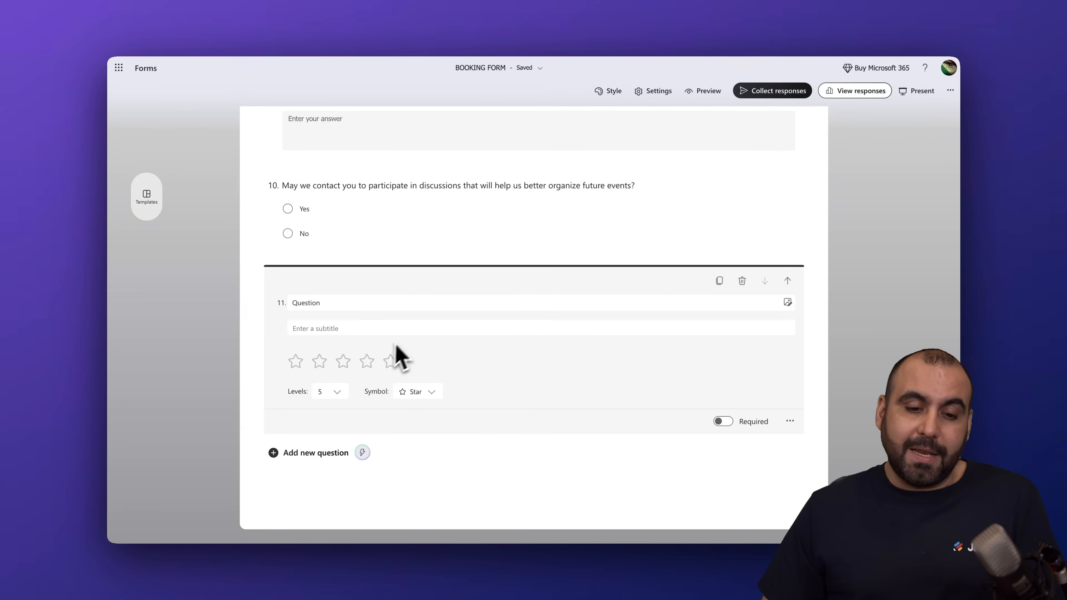
left_click(334, 302)
type("?")
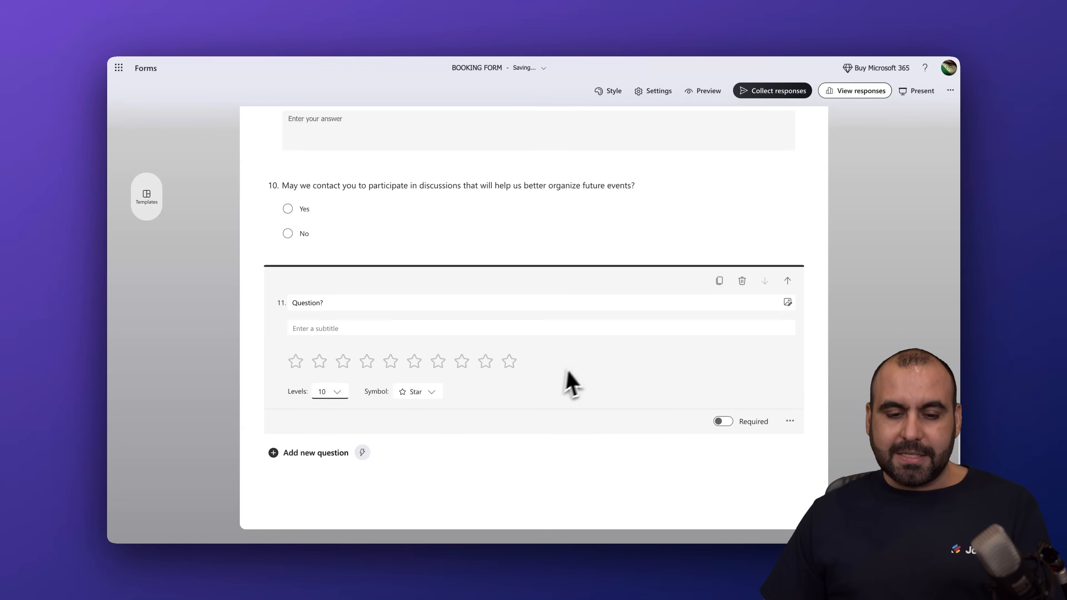
left_click(415, 391)
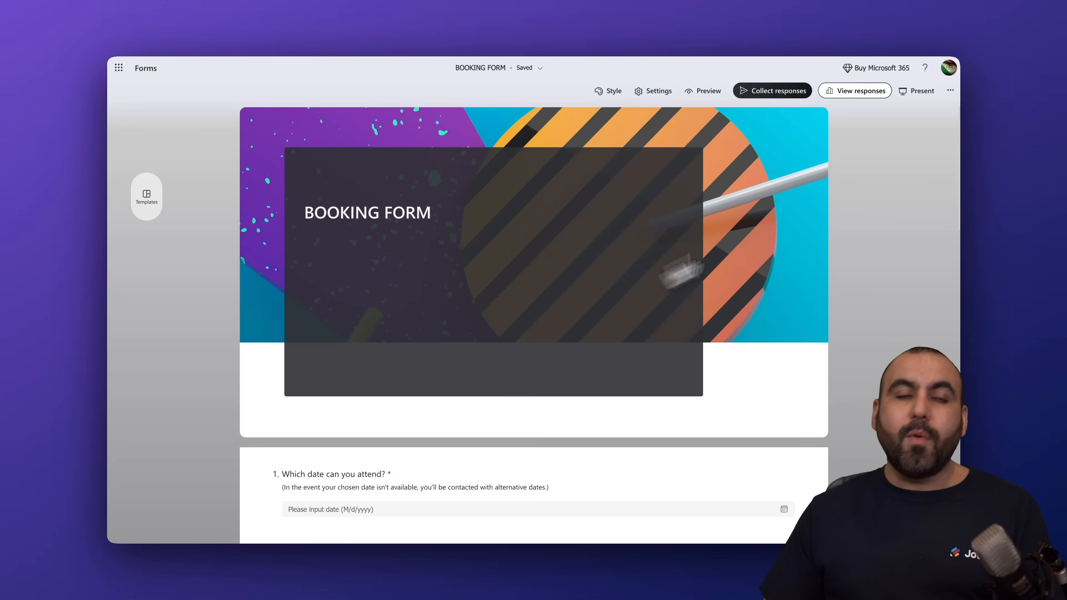
mouse_move(893, 227)
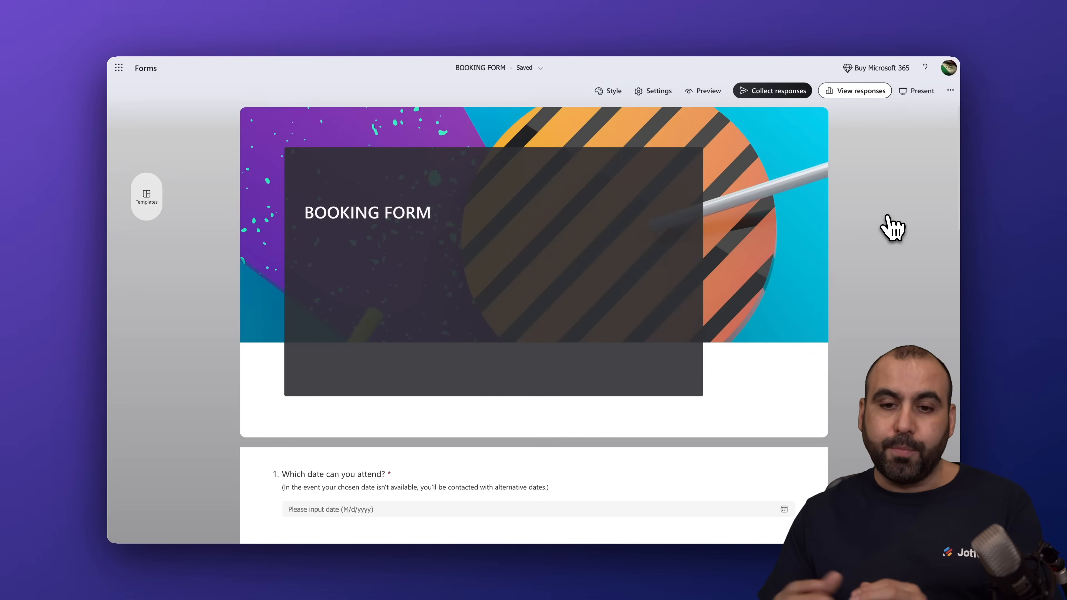
Style the cover with the conference audience photo and the title panel on the right.
left_click(607, 91)
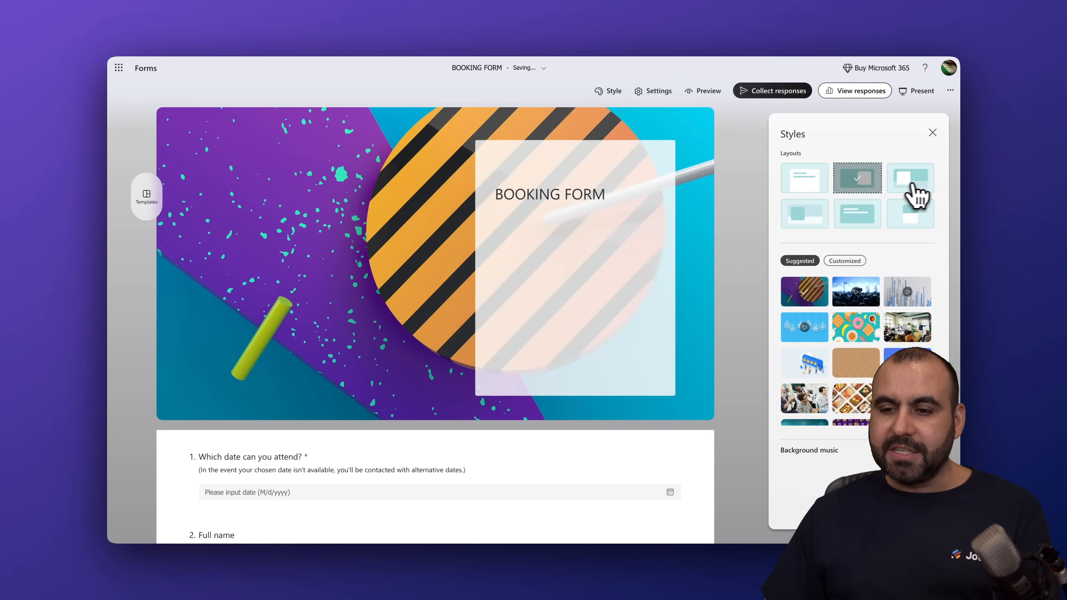
left_click(910, 178)
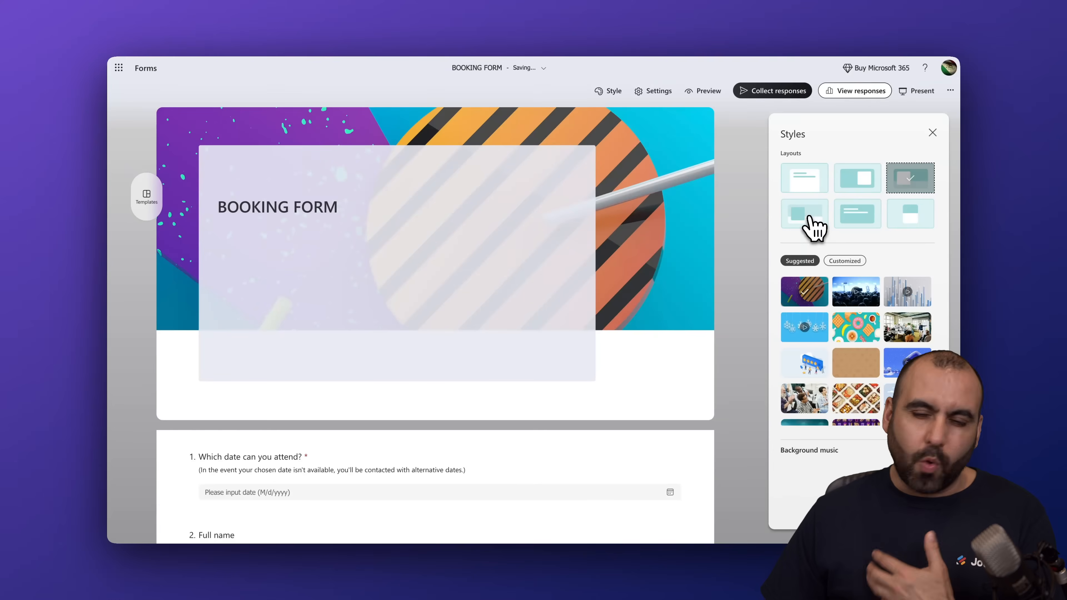
left_click(857, 178)
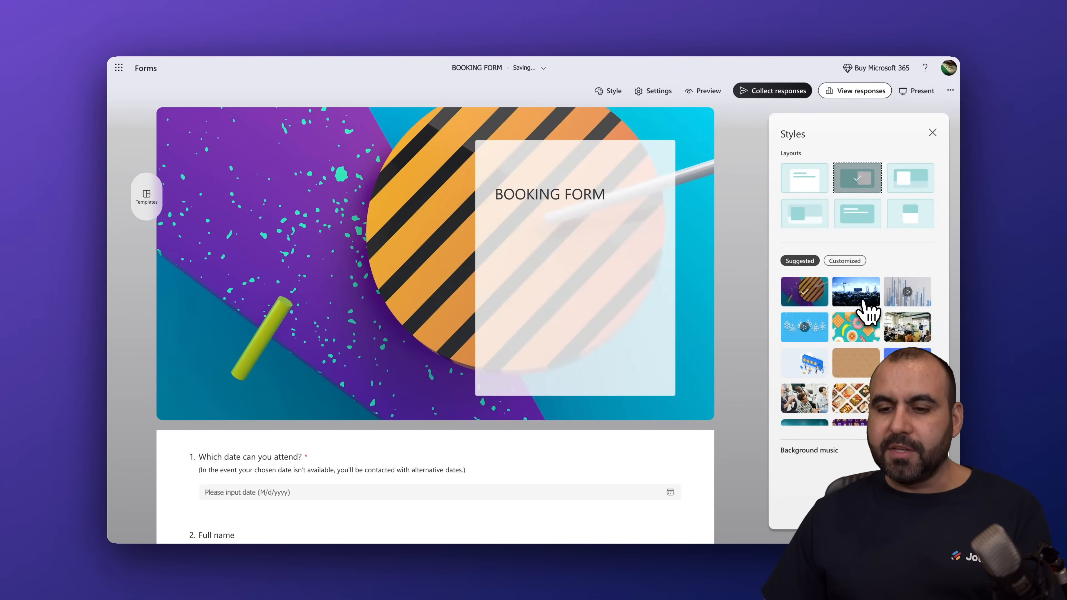
left_click(856, 291)
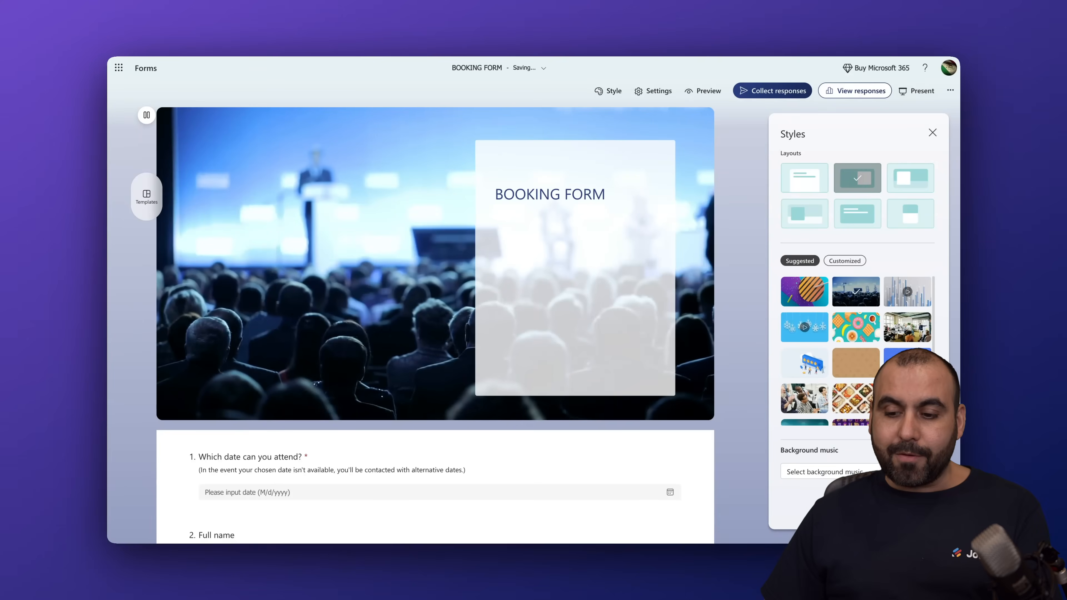
left_click(824, 471)
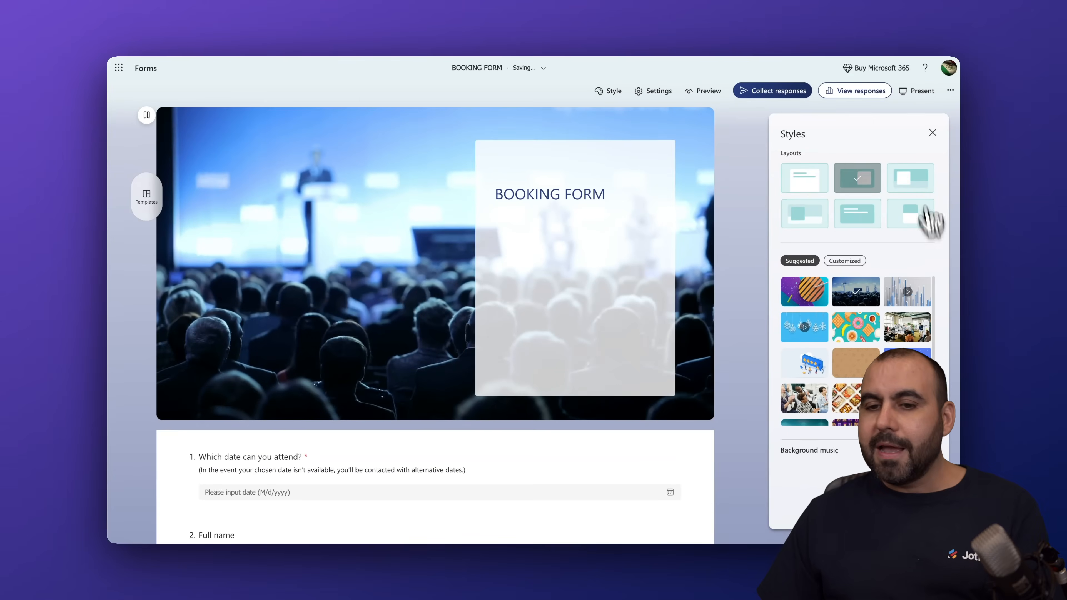
left_click(932, 132)
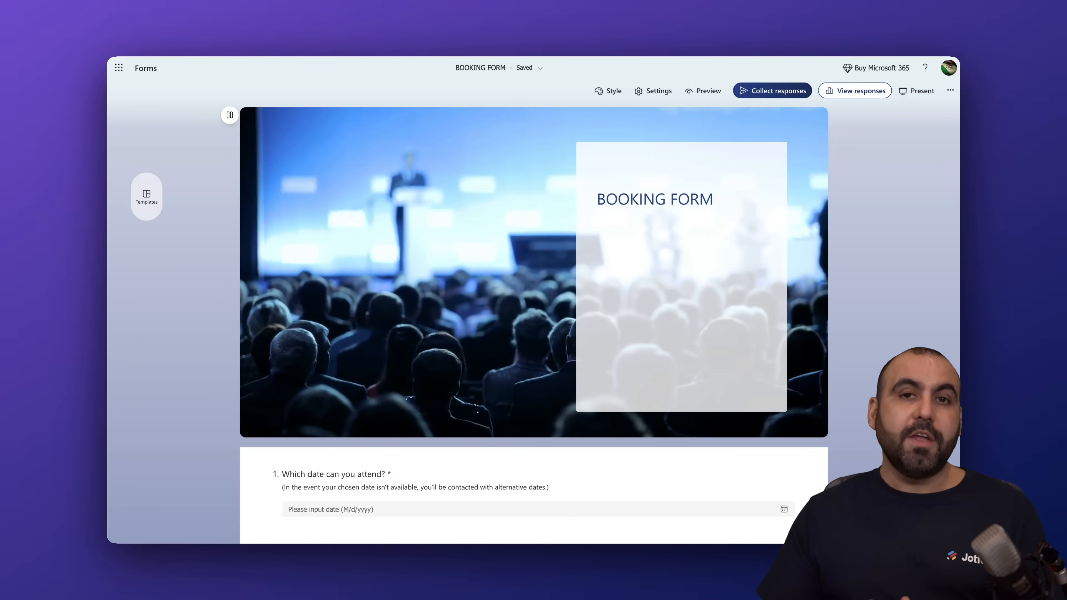
mouse_move(773, 90)
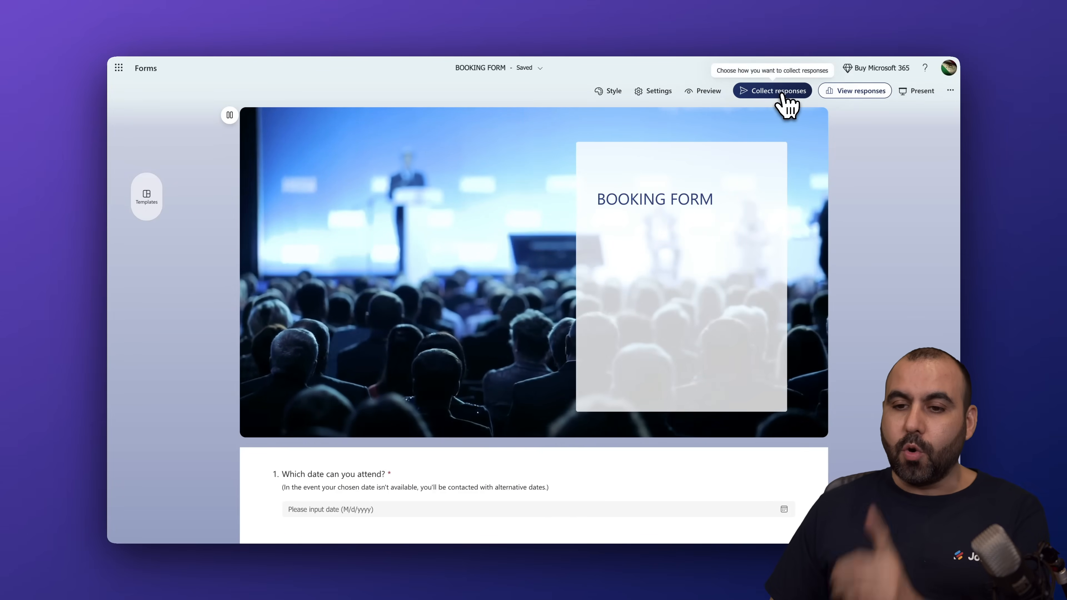
Shorten the BOOKING FORM share link, view its QR code and embed code, then return to the editor.
left_click(772, 91)
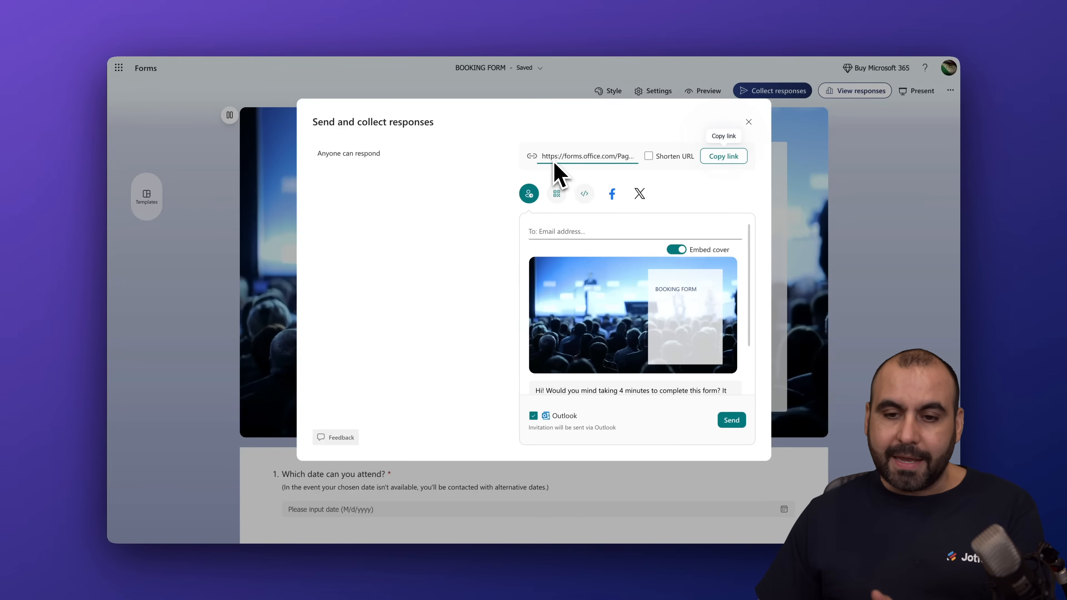
left_click(649, 156)
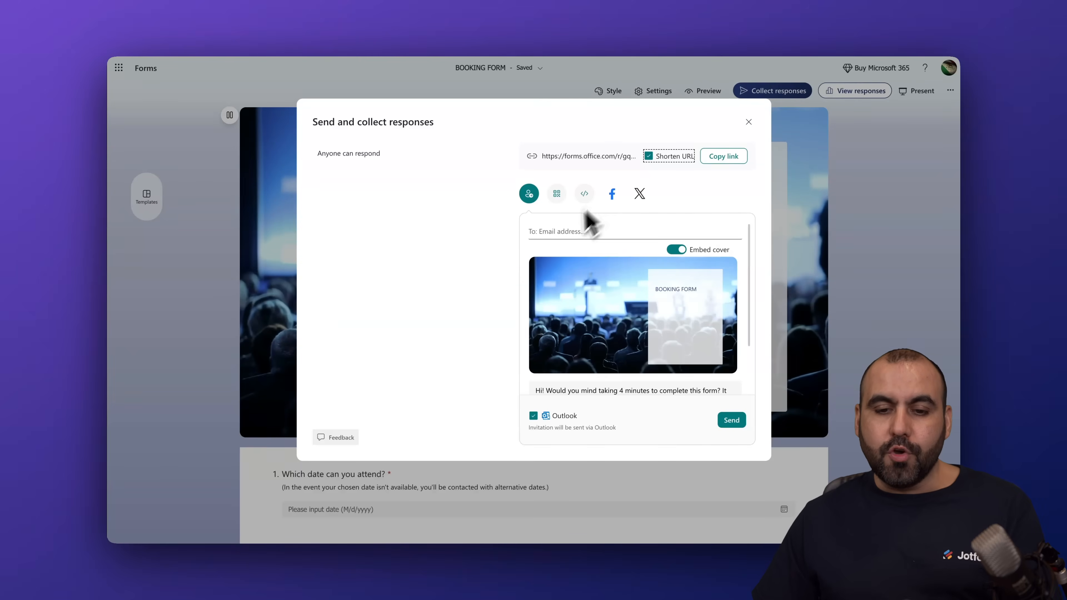
left_click(564, 230)
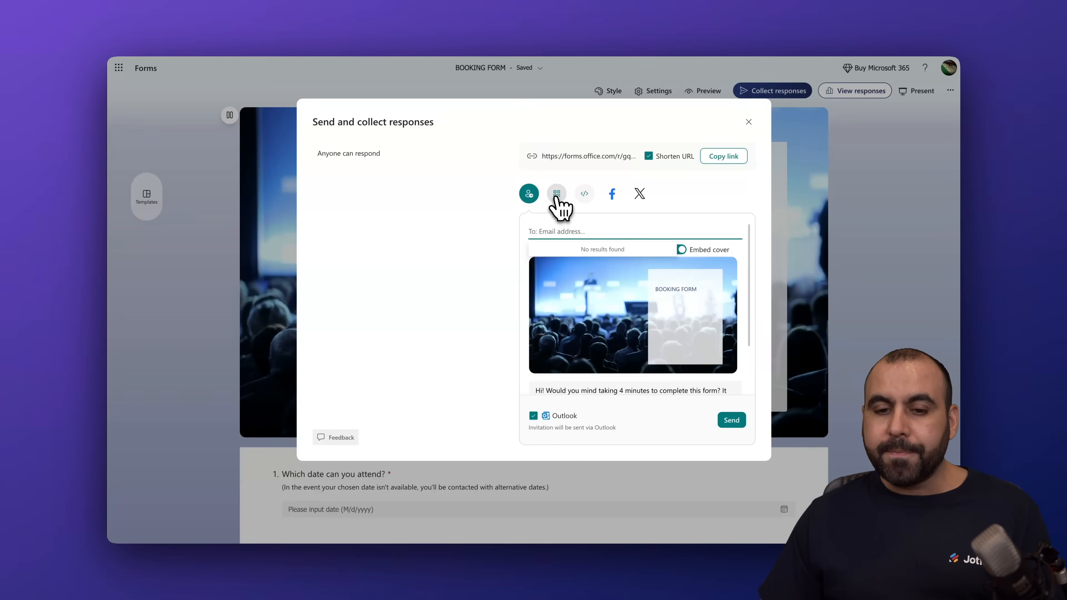
left_click(555, 193)
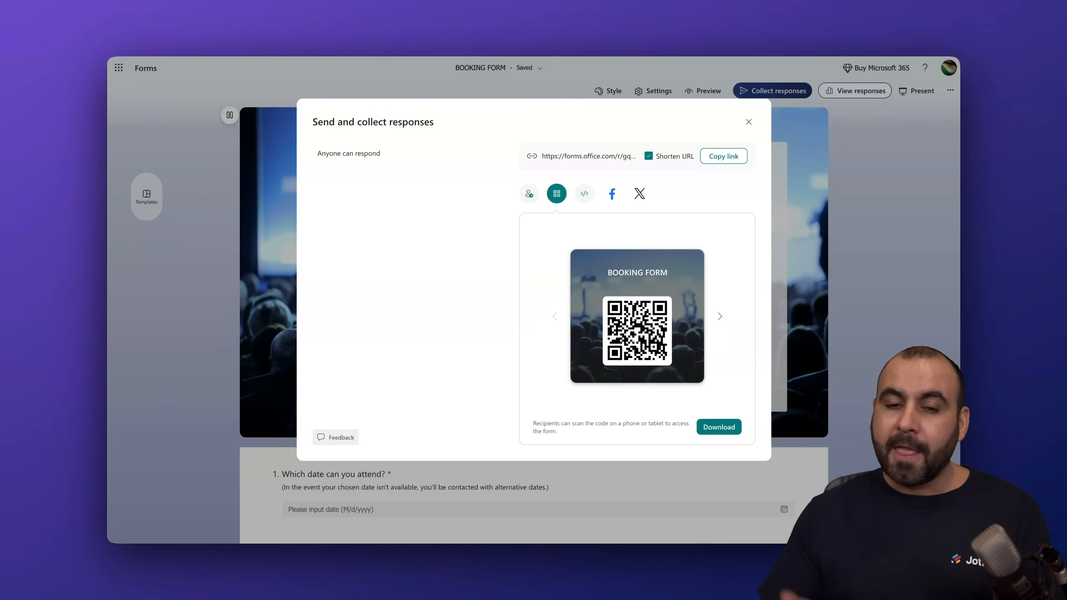
left_click(584, 194)
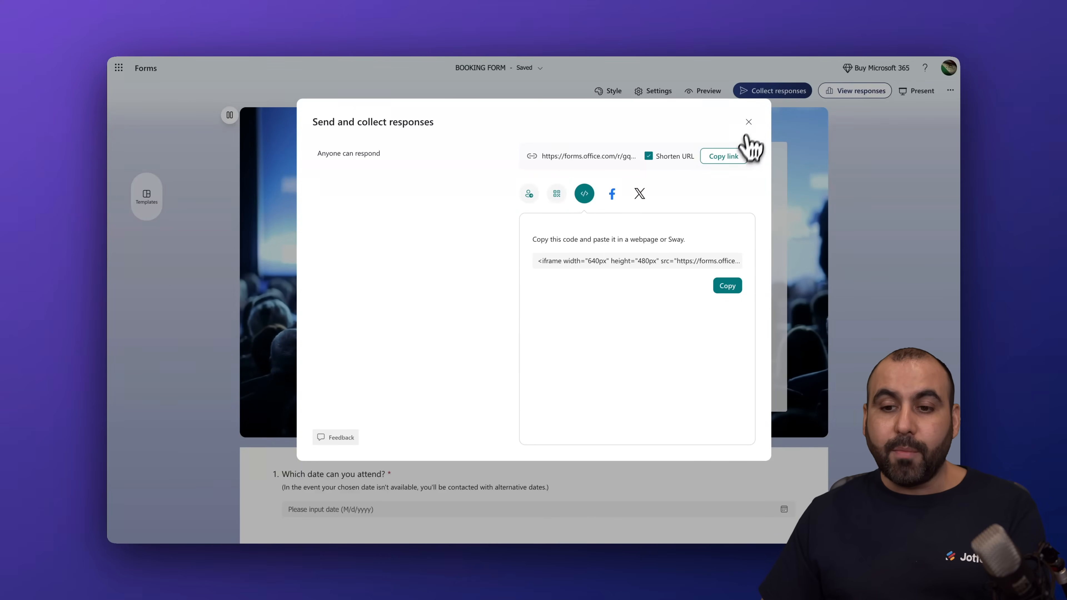
left_click(748, 121)
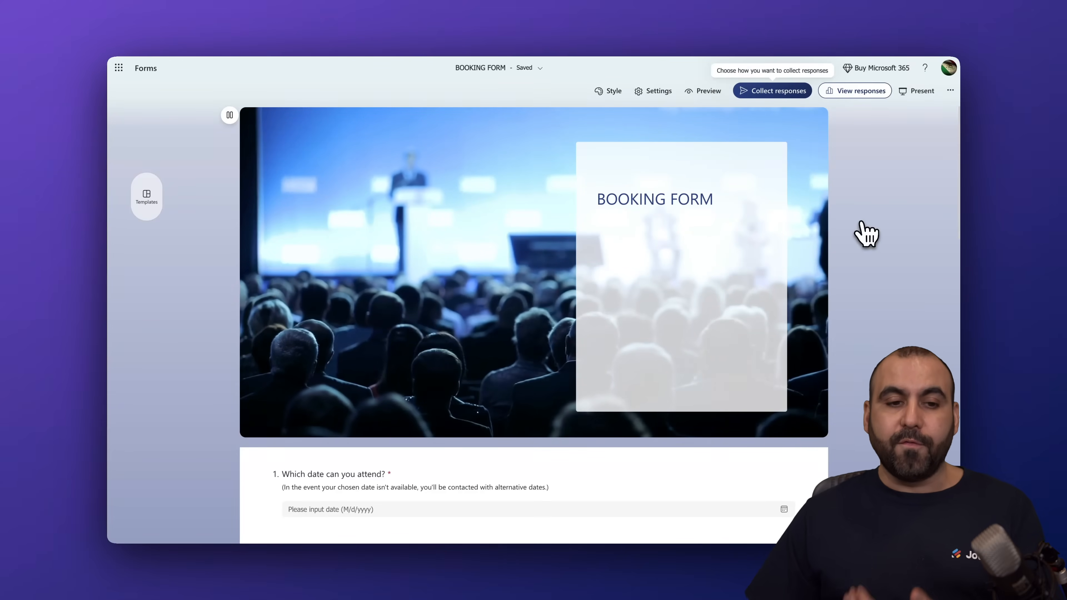
mouse_move(231, 200)
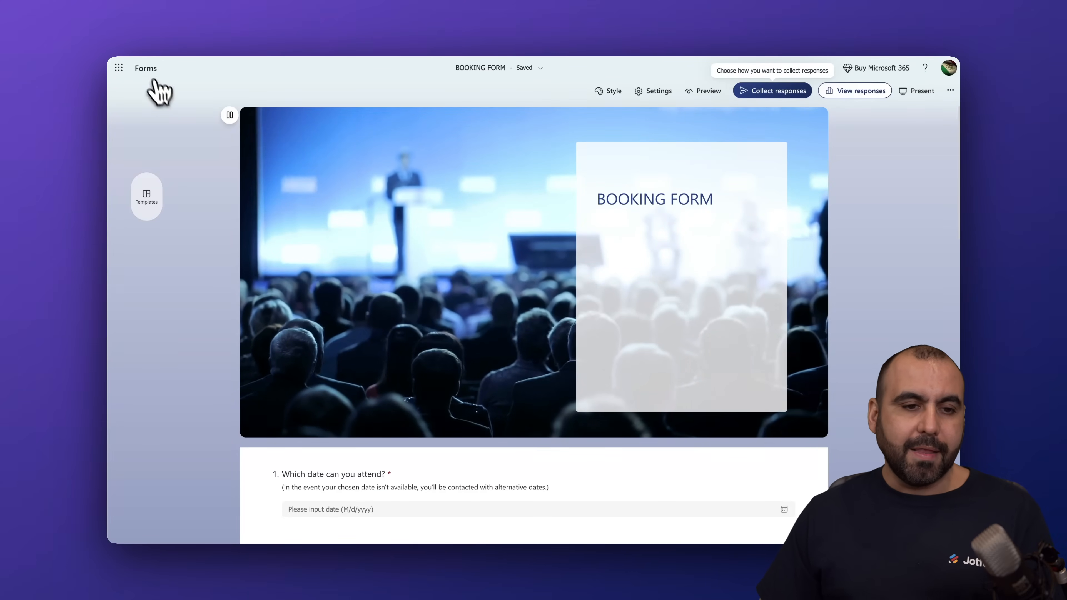
Start a blank form with name fields and a 'Will you attend?' choice question offering Yes, No and Maybe.
left_click(145, 67)
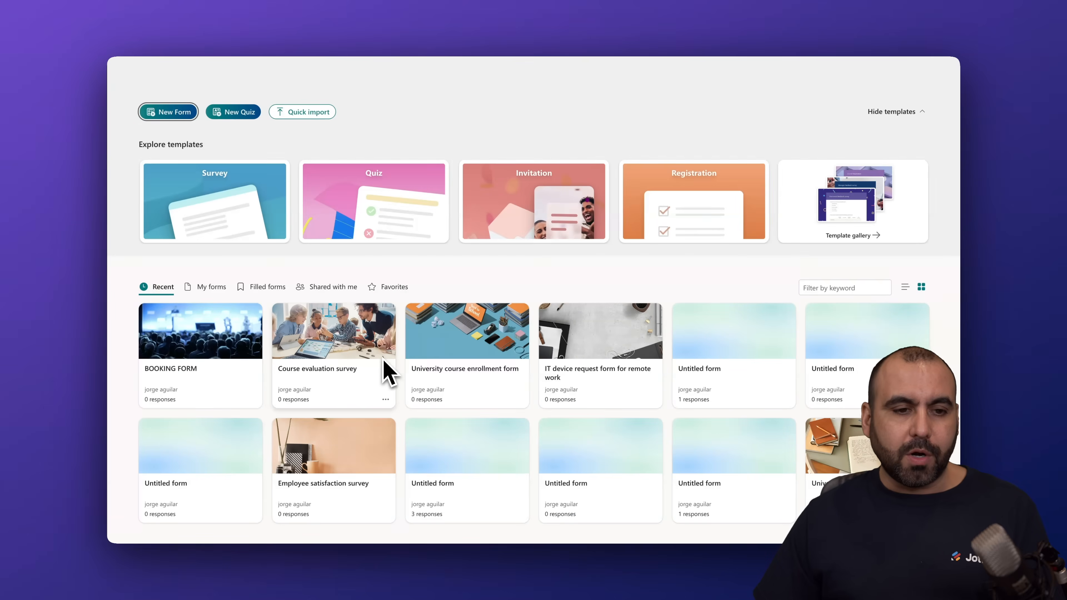
left_click(168, 111)
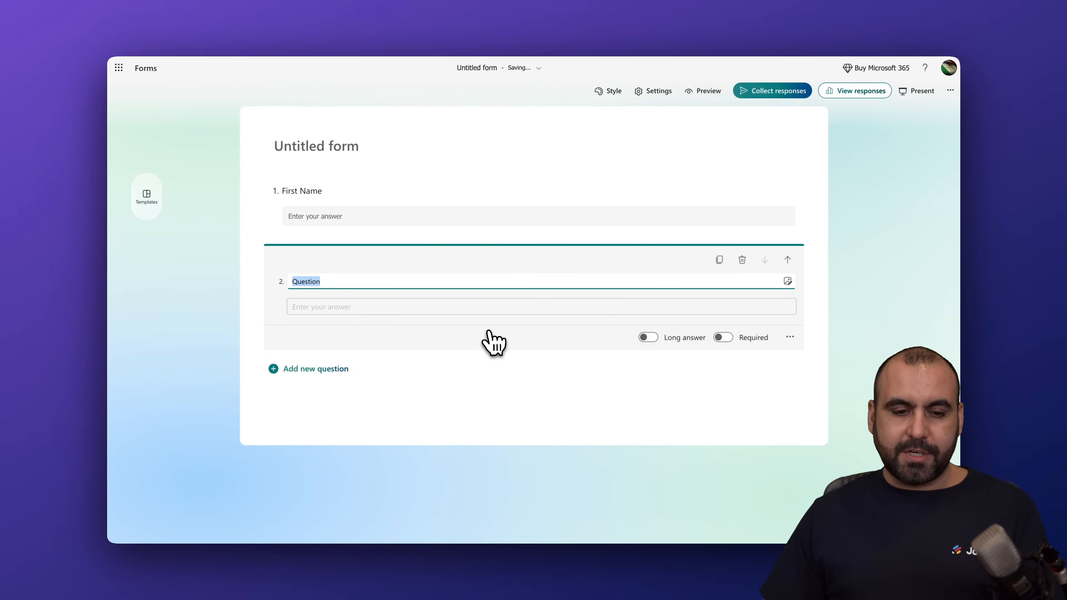
type("la")
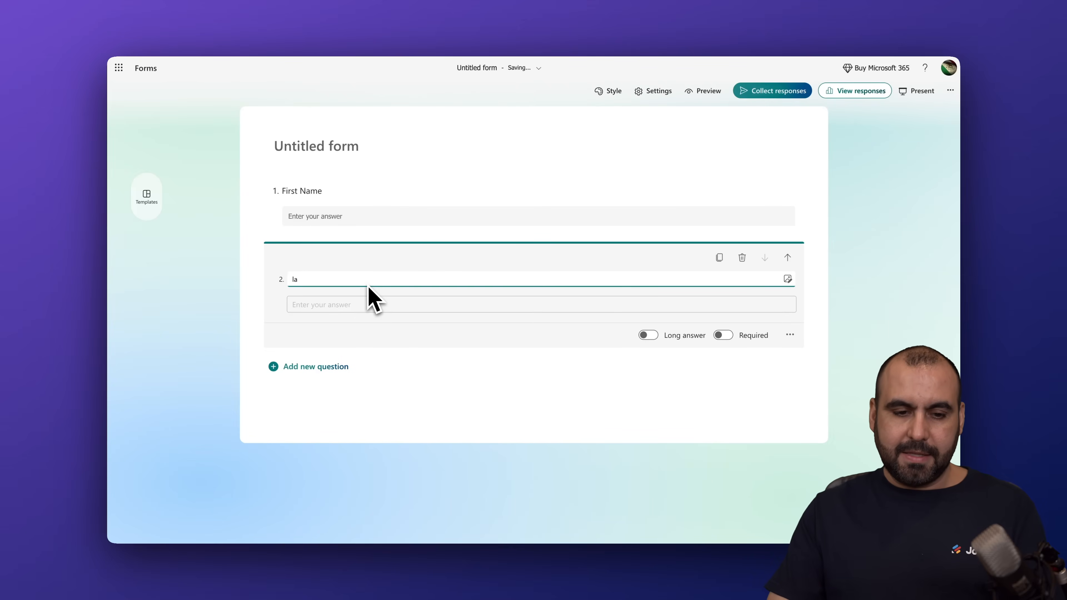
left_click(315, 367)
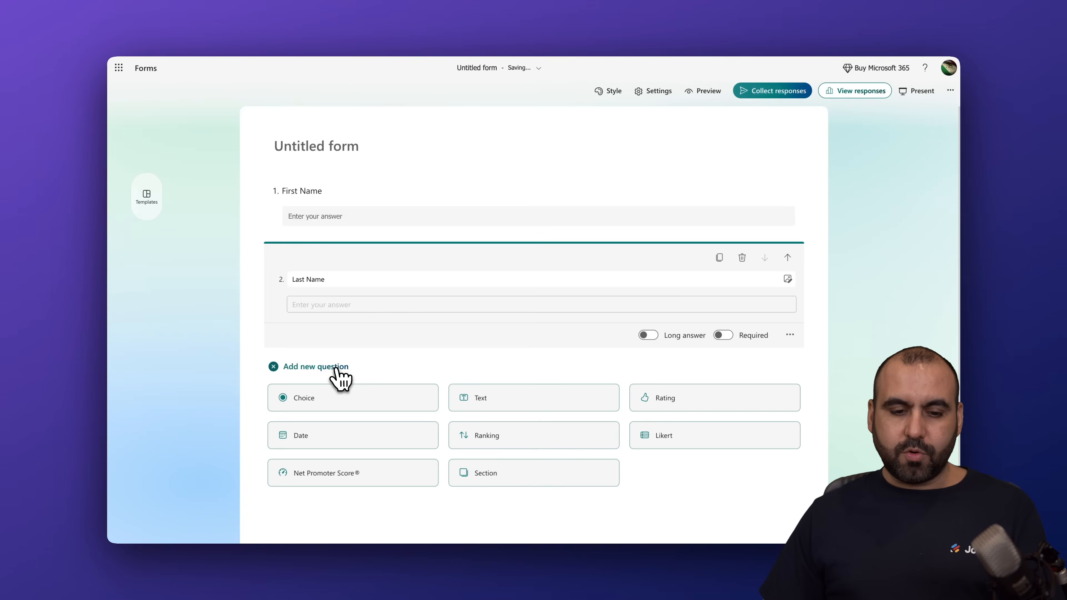
left_click(303, 398)
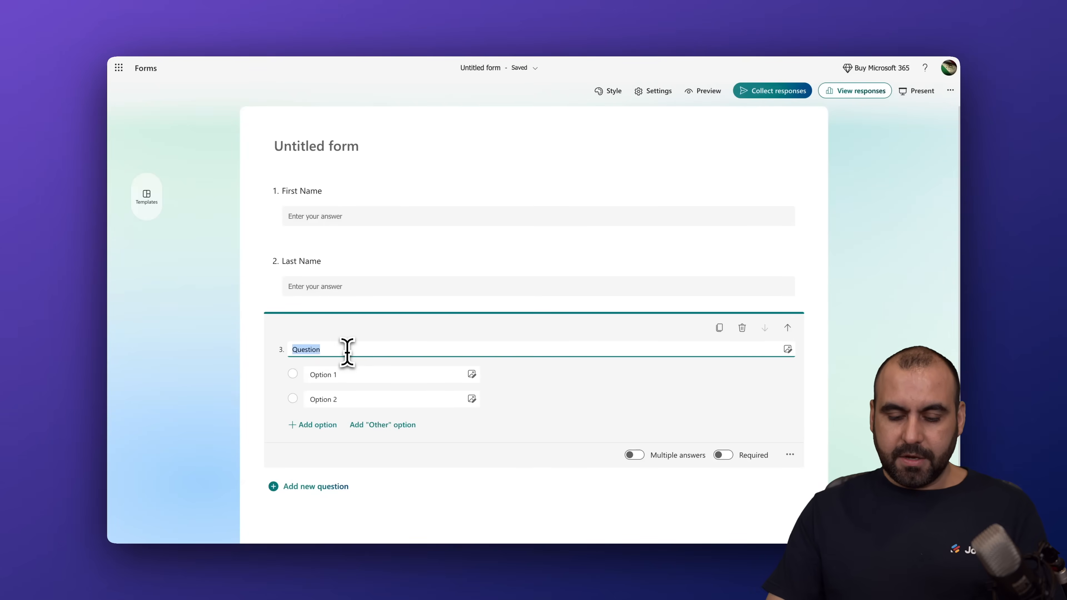
type("Will you attend?")
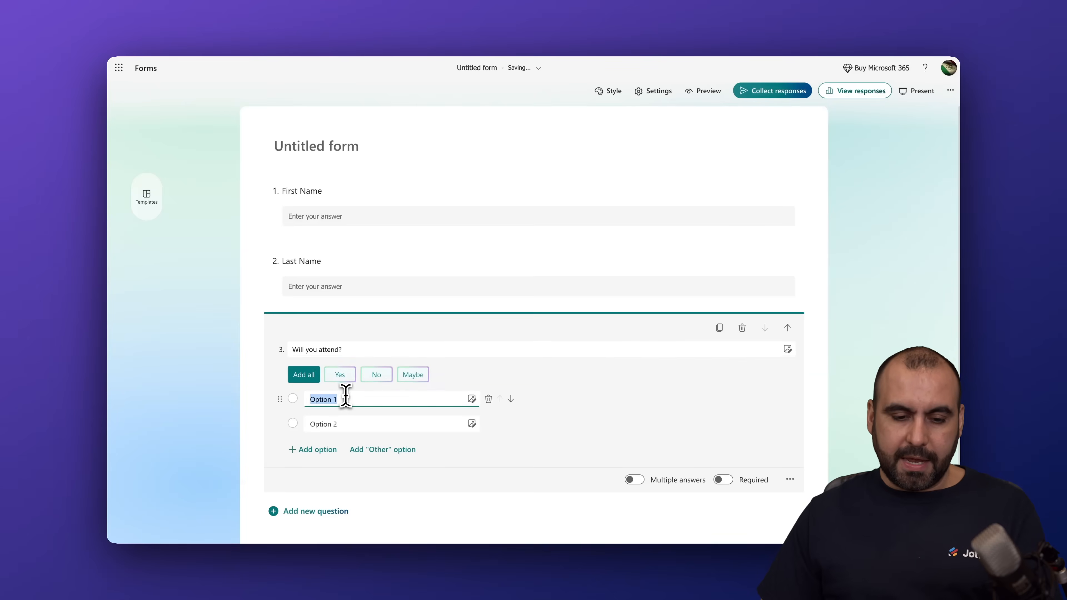
left_click(339, 374)
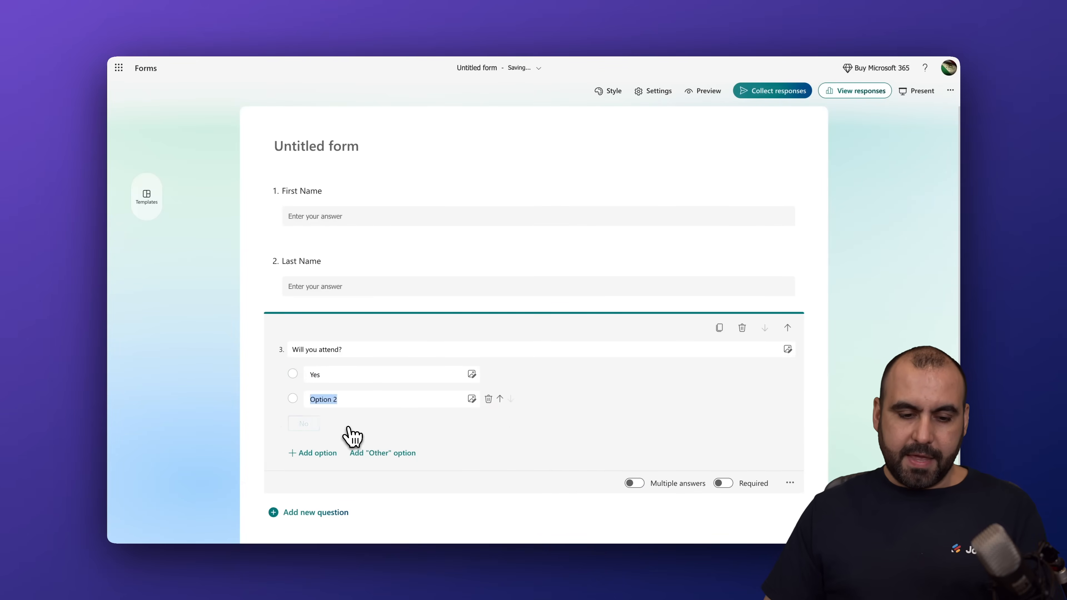
type("Maybe")
type("No")
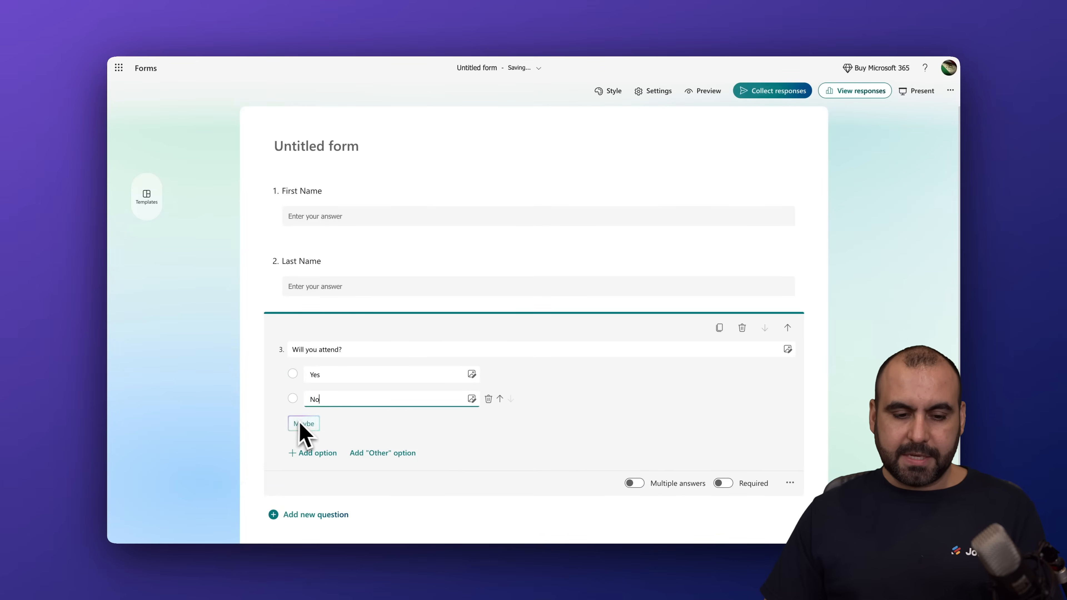
type("Maybe")
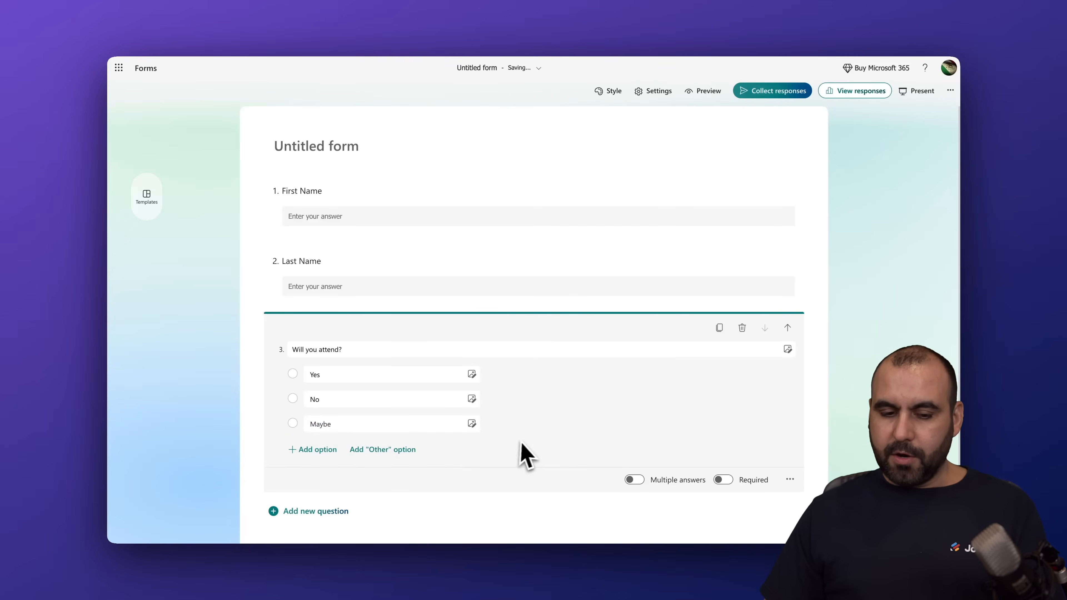
Add a required Booking Date question and title the form Booking Form.
left_click(316, 511)
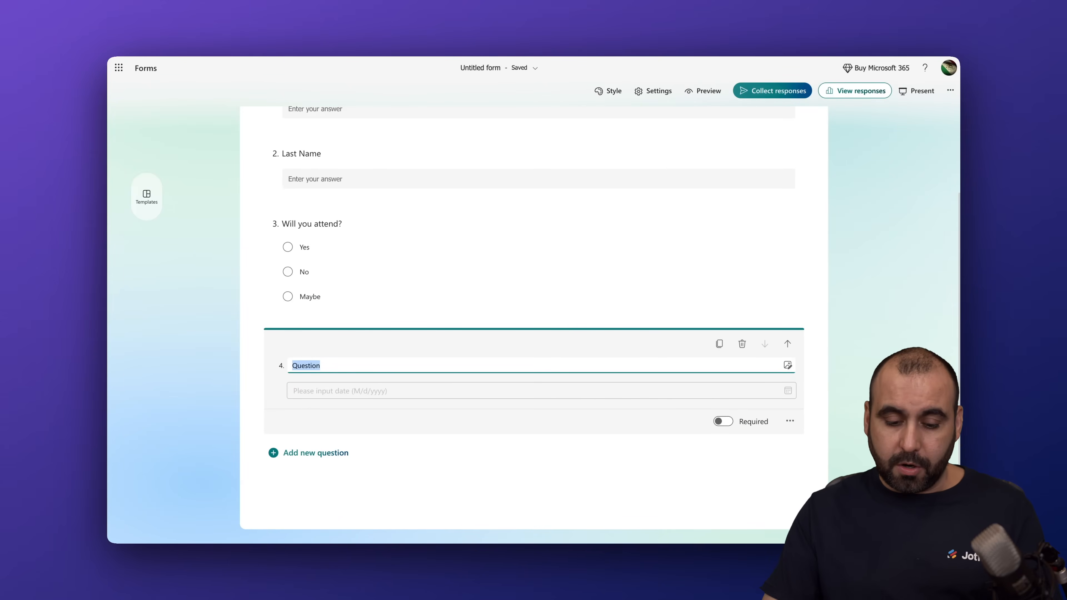
type("Booking Date")
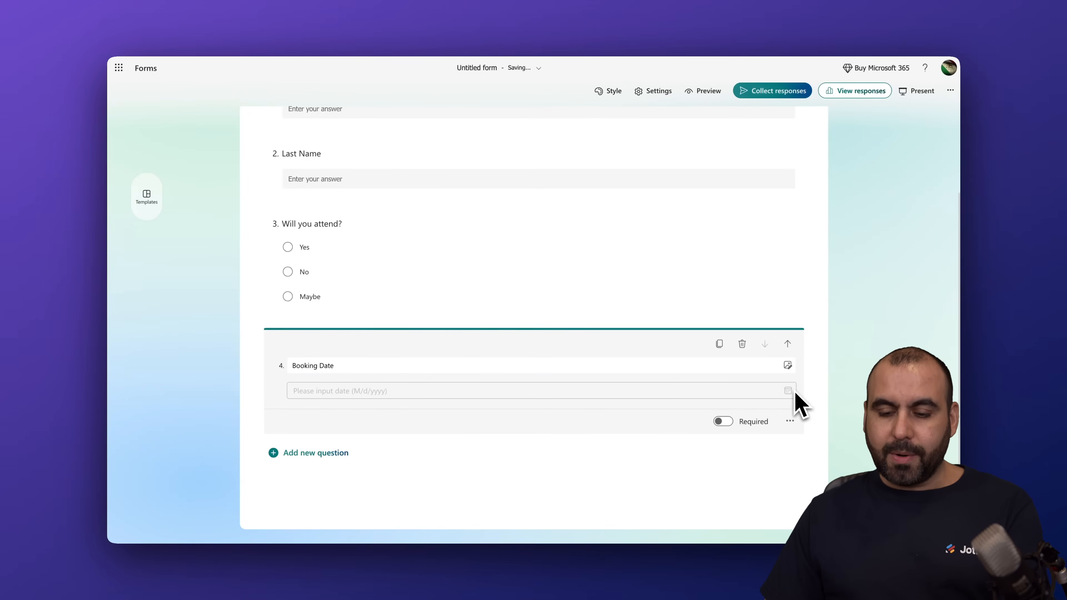
left_click(723, 421)
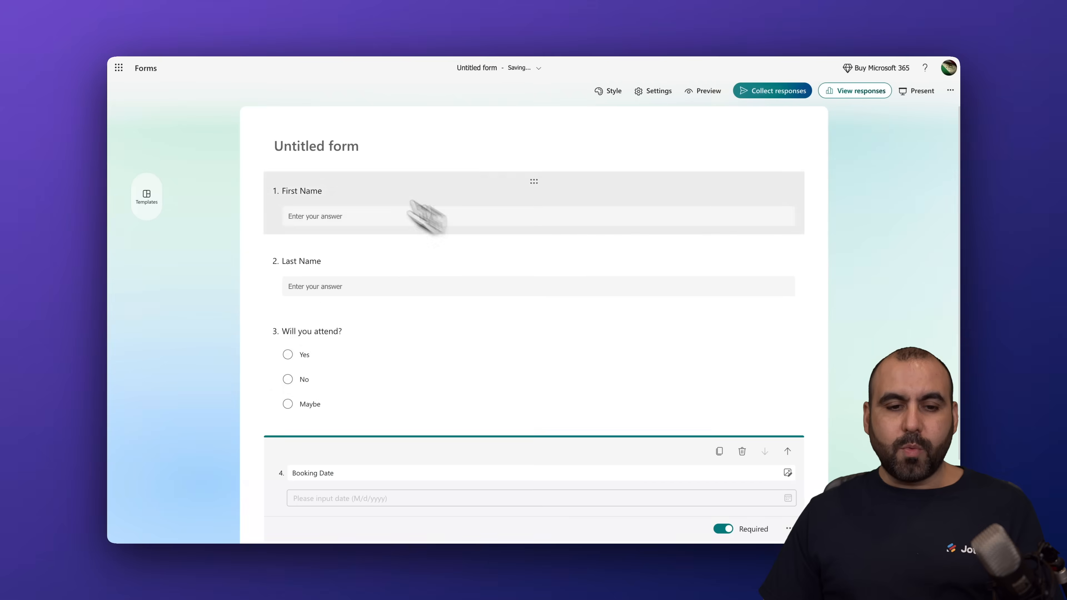
type("Booking Form")
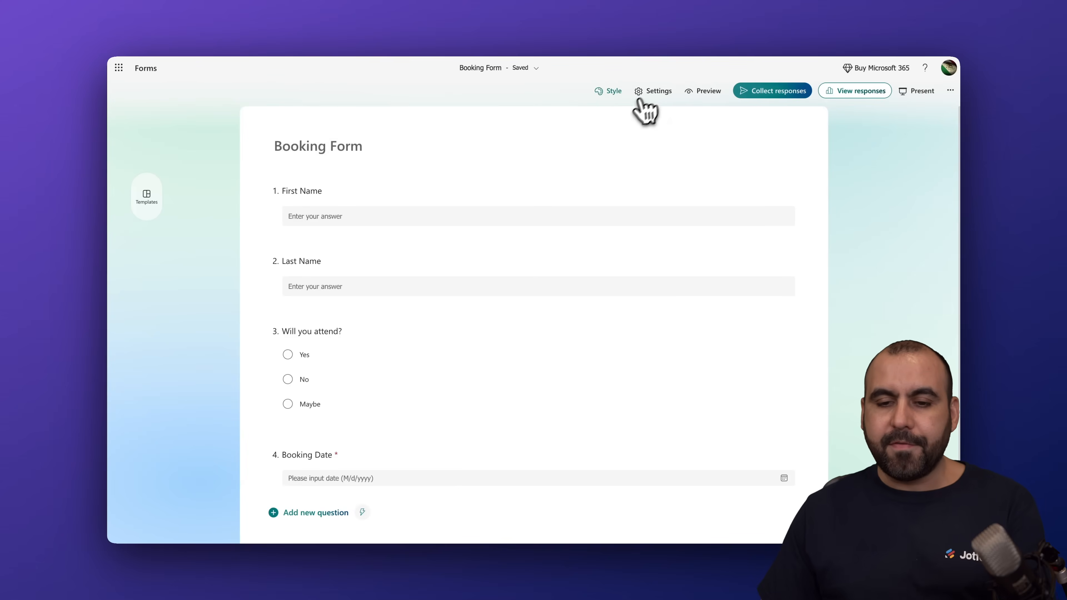
left_click(657, 91)
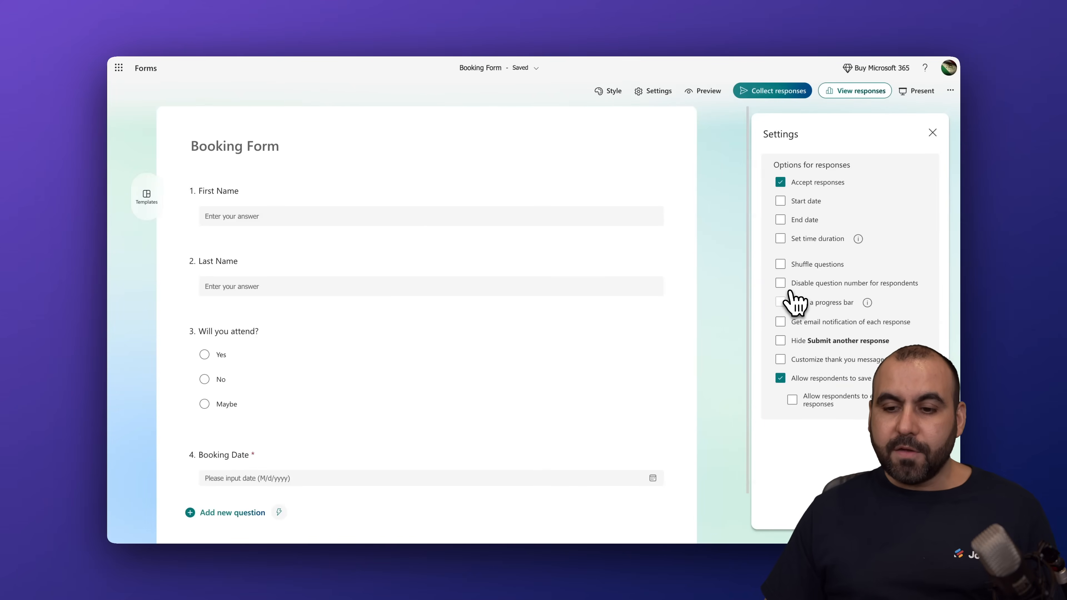
left_click(932, 132)
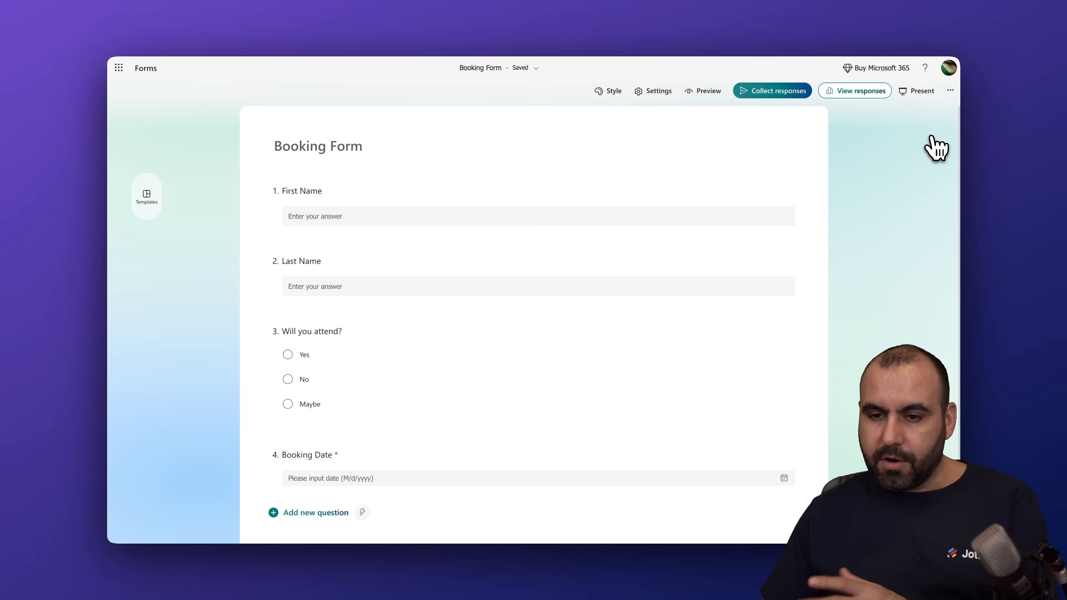
mouse_move(772, 90)
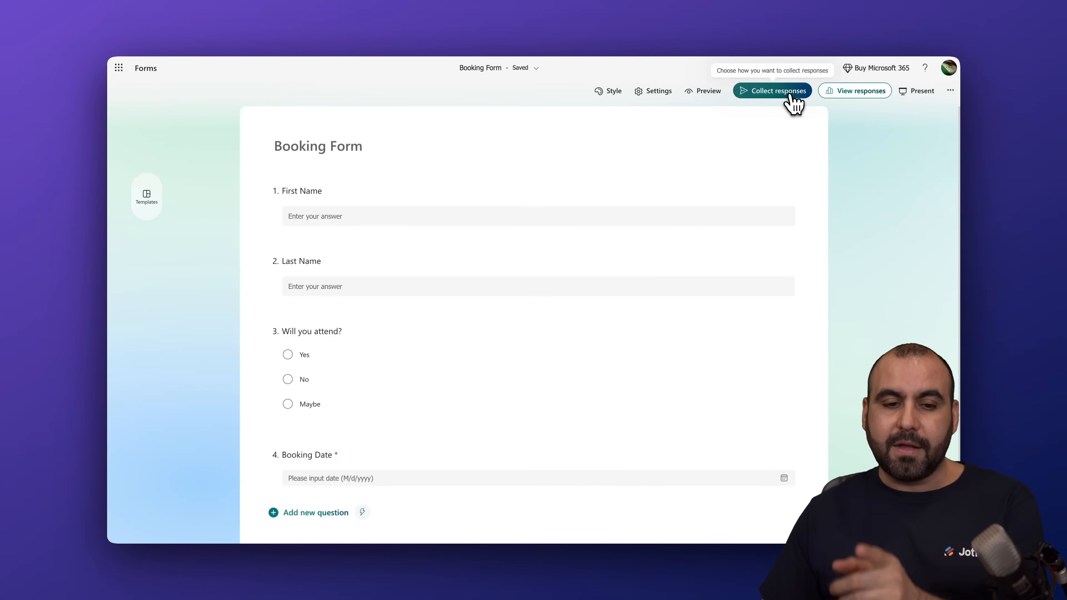
Copy the Booking Form's share link from the Collect responses dialog.
left_click(772, 90)
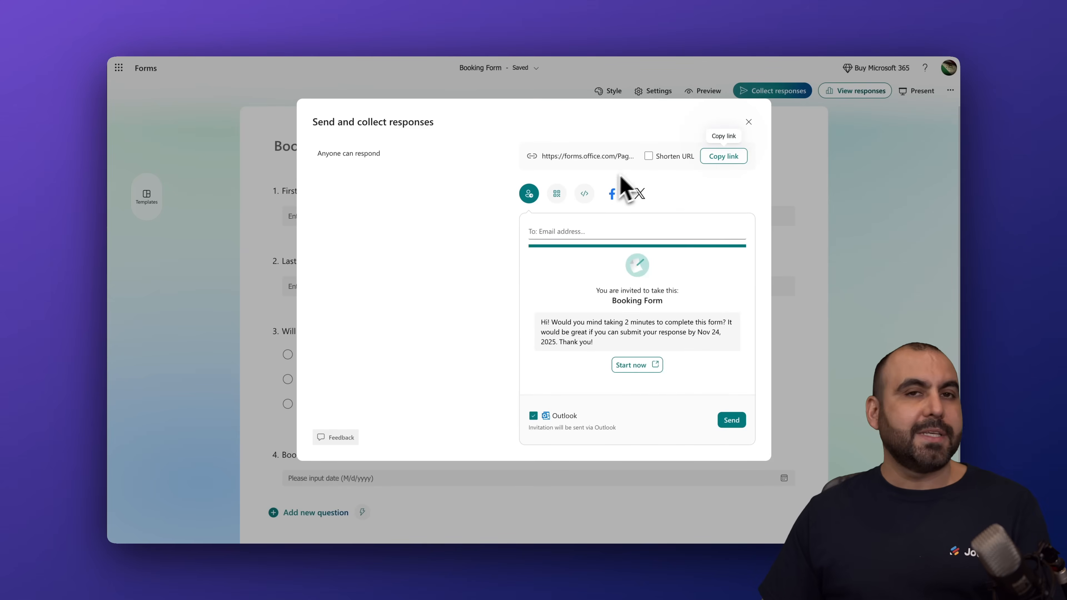
mouse_move(609, 191)
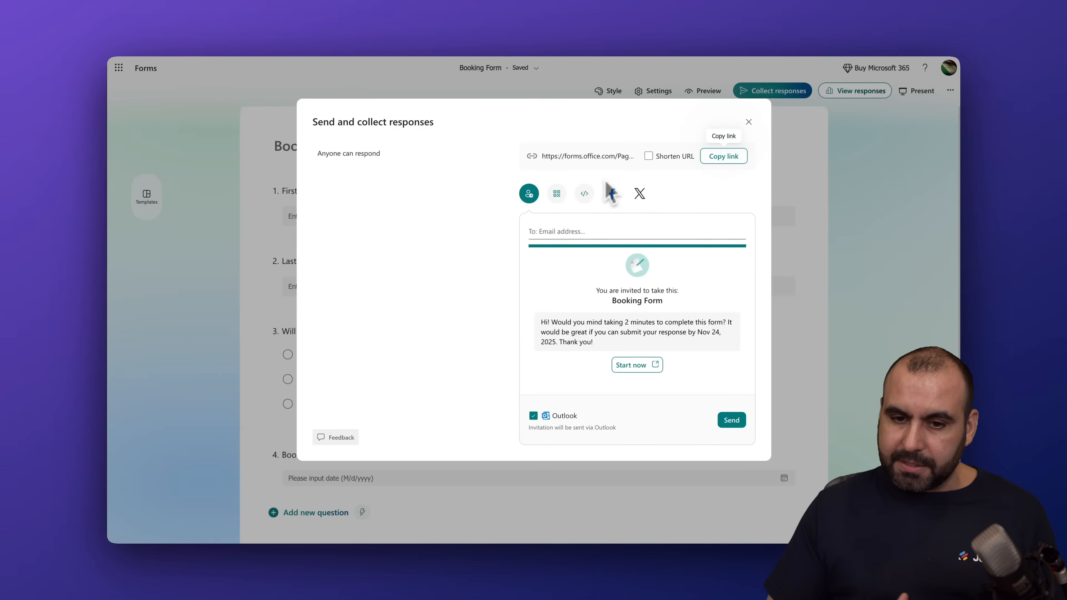
left_click(749, 122)
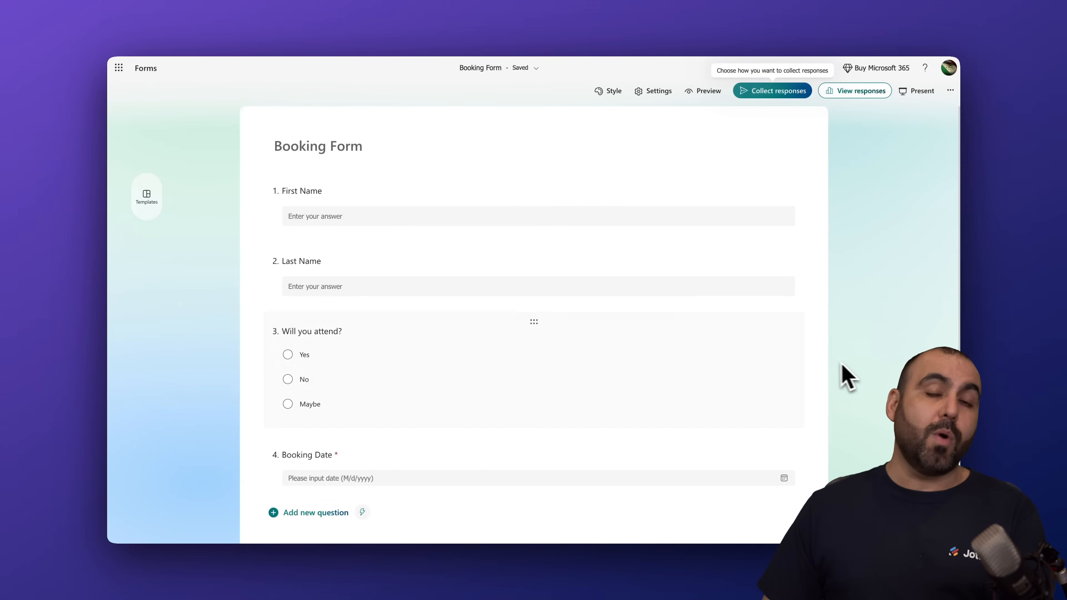
mouse_move(859, 327)
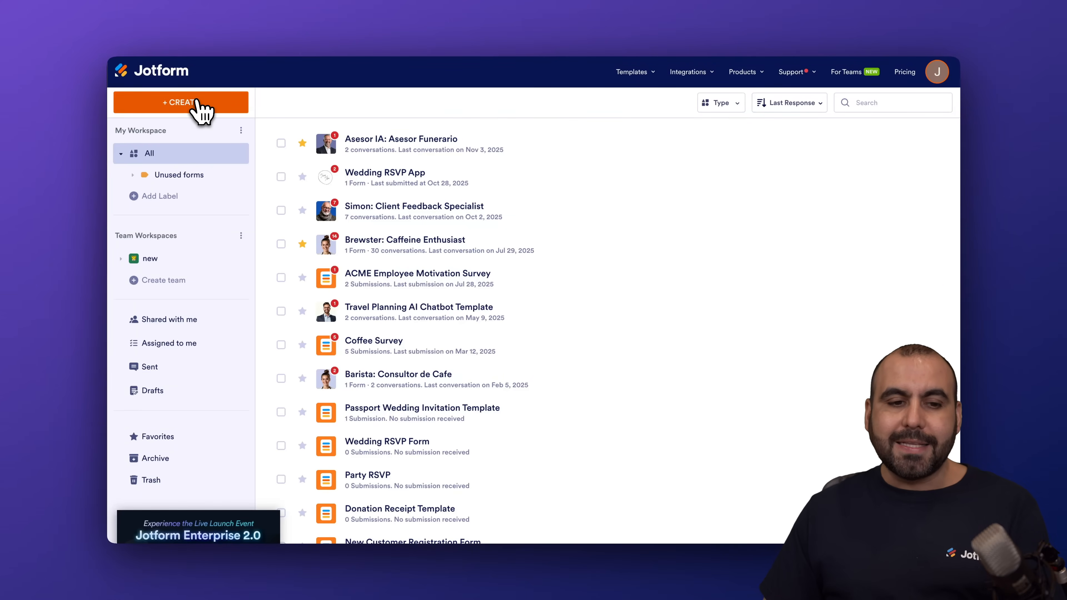
Create a new Jotform form from the Tattoo Booking Form template in the Booking Forms category.
left_click(181, 102)
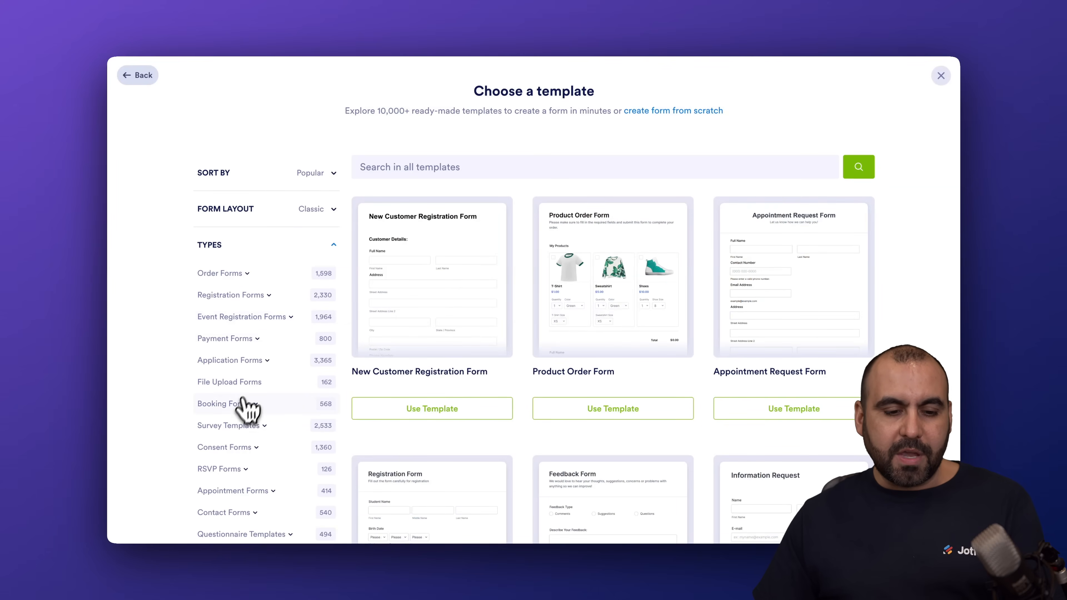
left_click(220, 404)
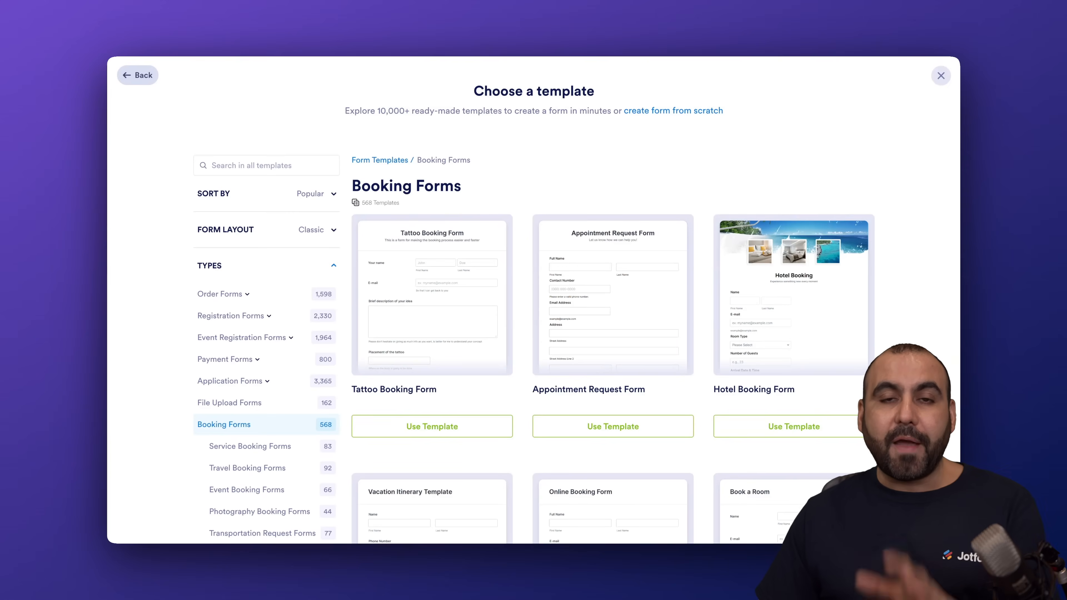
mouse_move(528, 459)
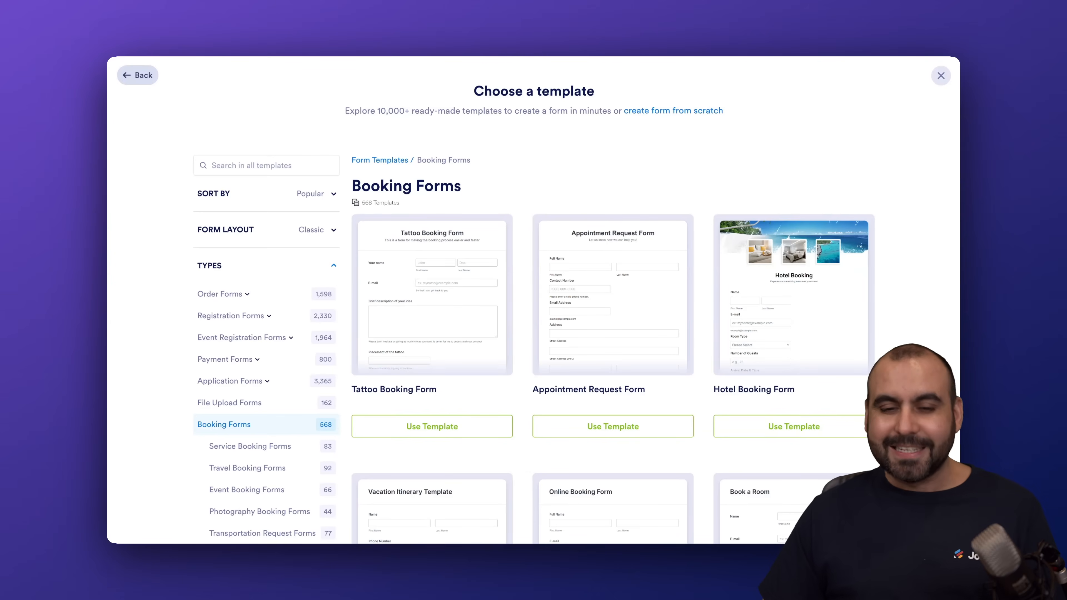
left_click(431, 426)
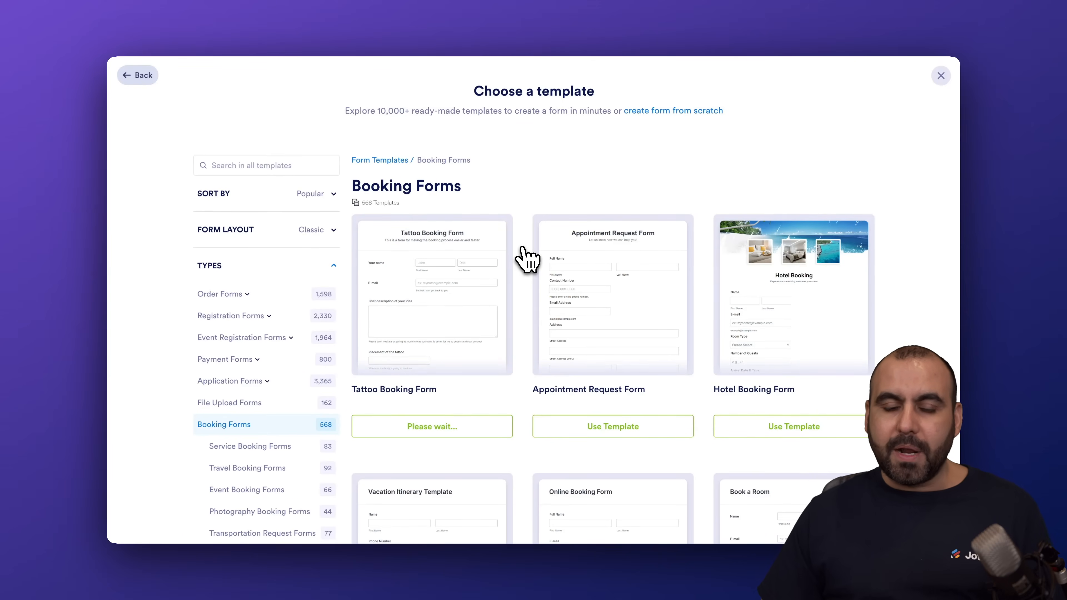
left_click(431, 426)
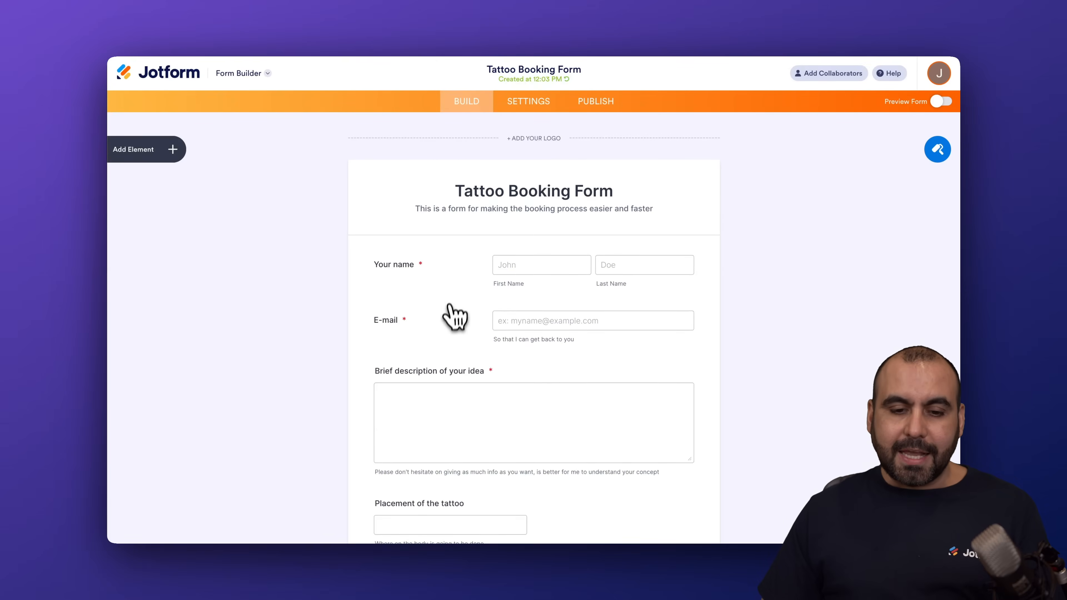
Add Prefix and Suffix boxes to the Your name field alongside first, middle and last name.
scroll("down", 3)
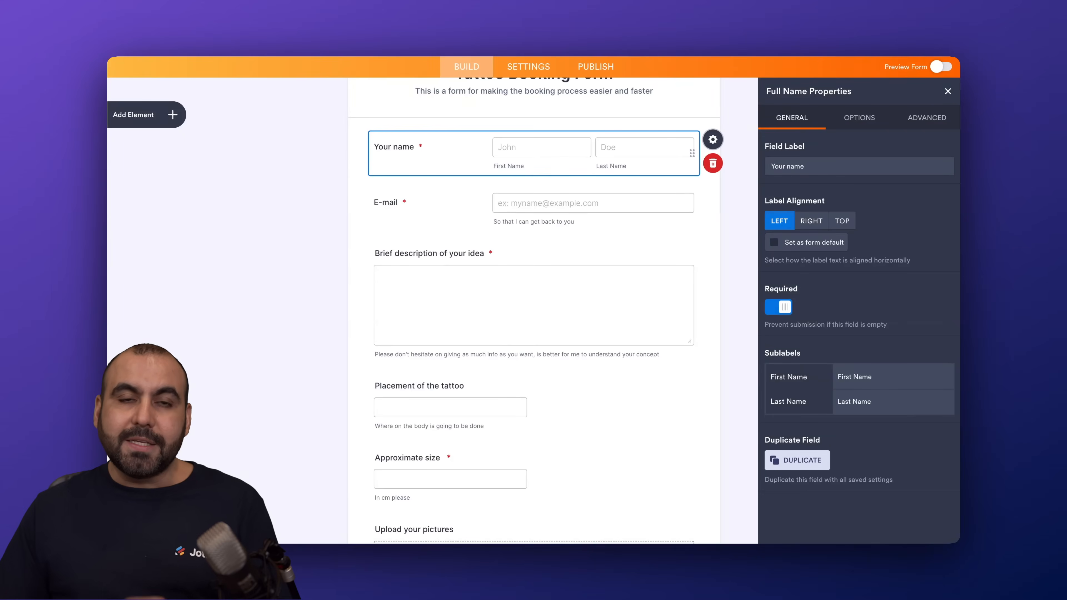
mouse_move(889, 146)
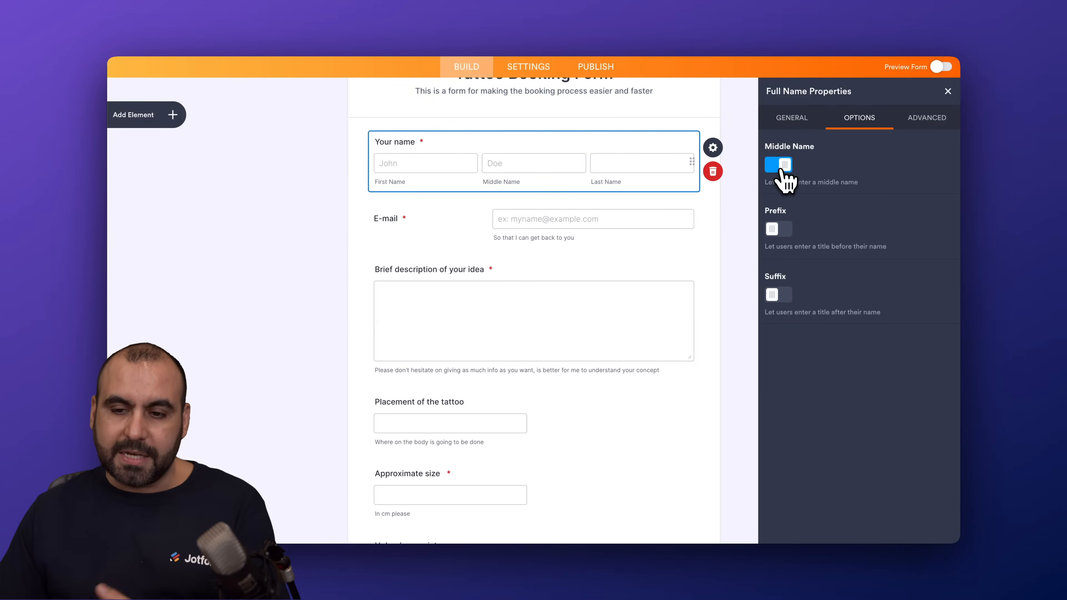
left_click(778, 228)
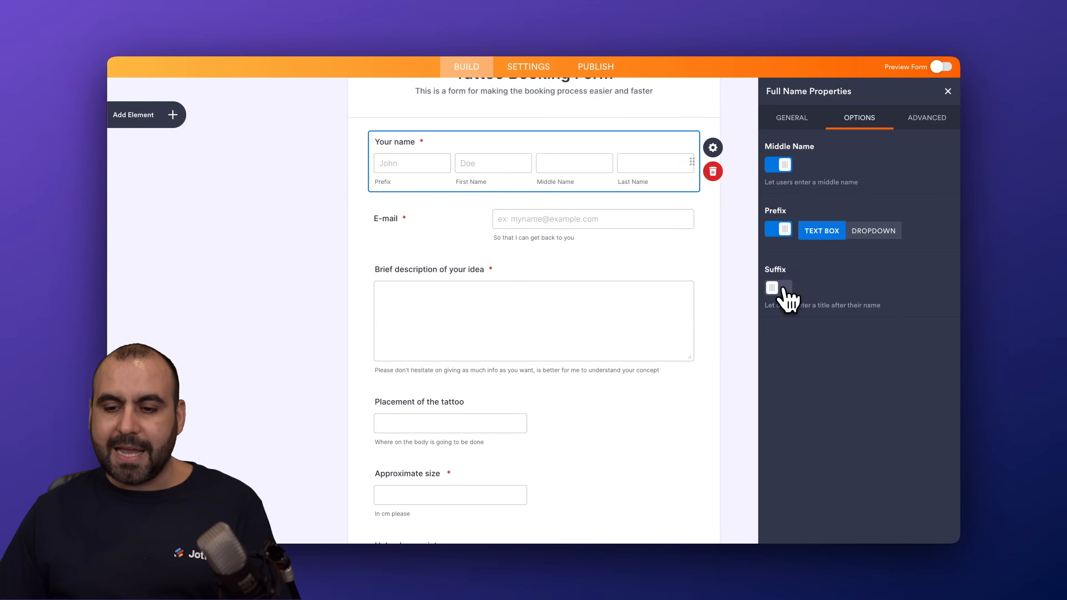
left_click(778, 287)
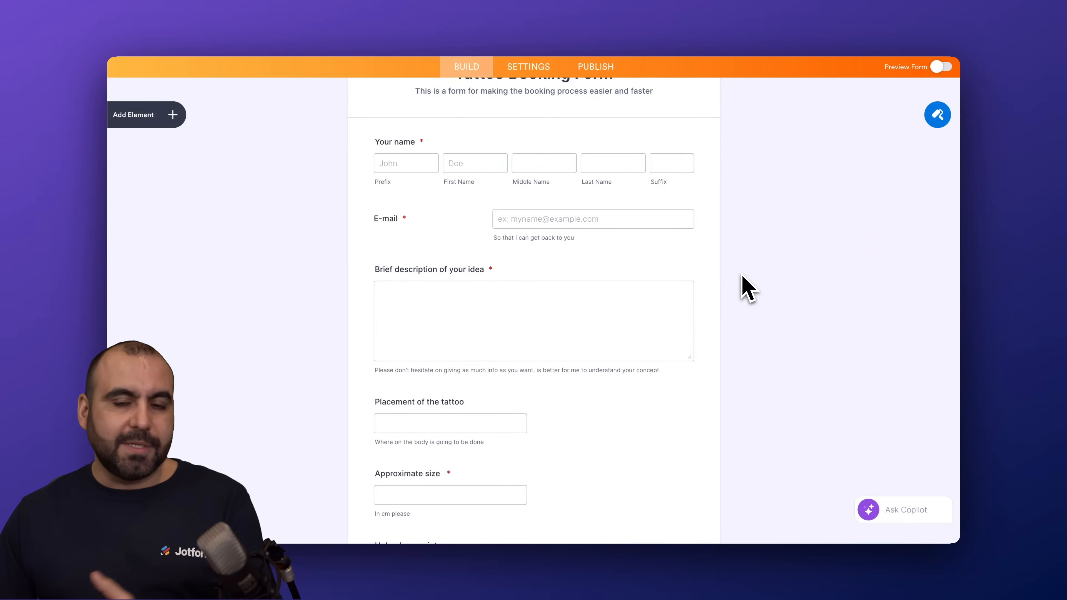
mouse_move(660, 284)
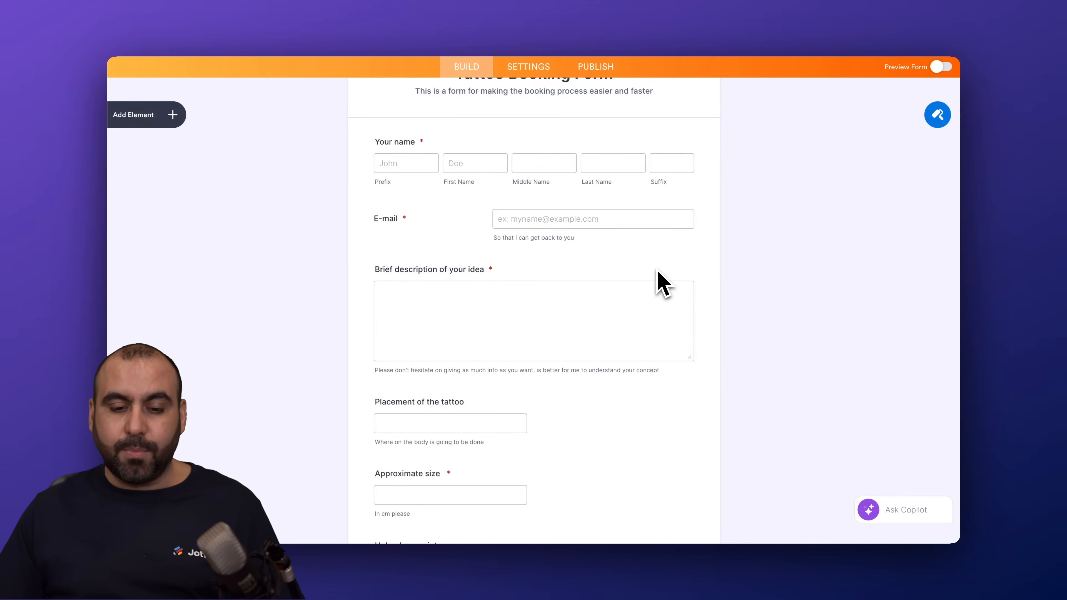
scroll("down", 3)
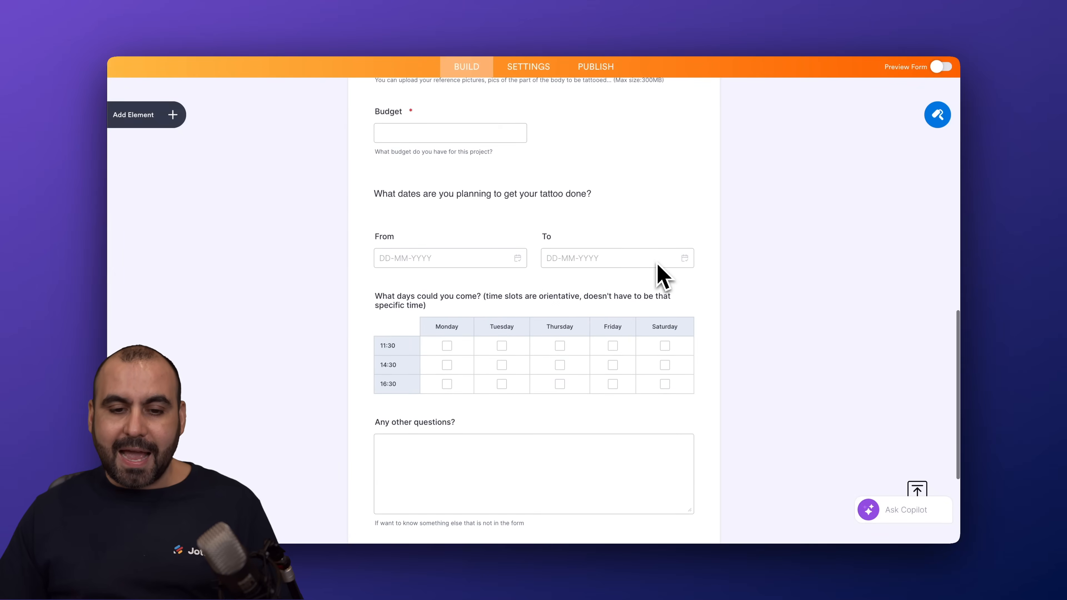
scroll("down", 3)
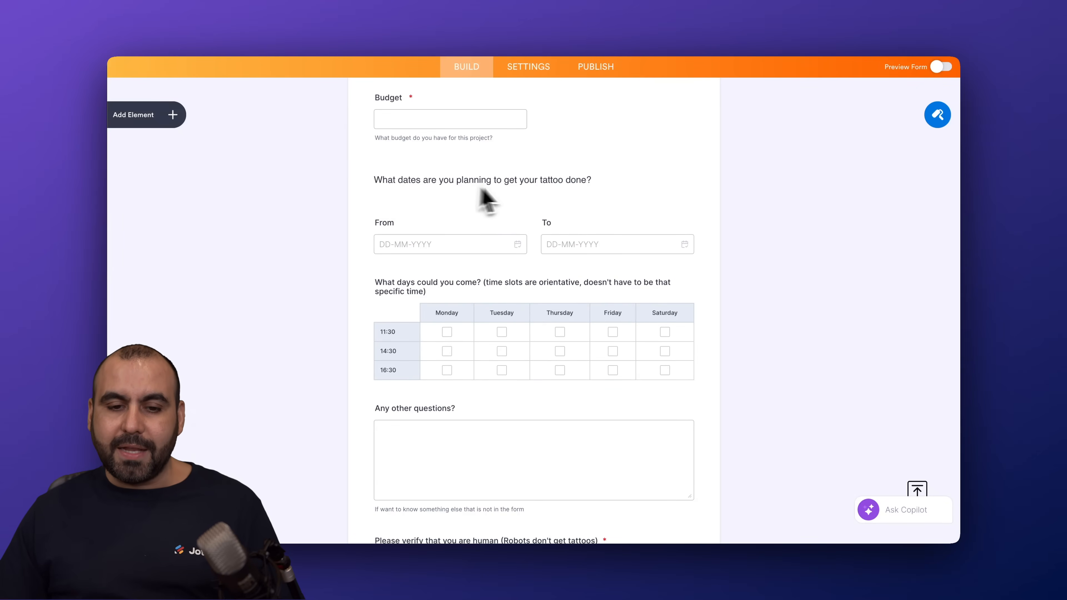
mouse_move(572, 198)
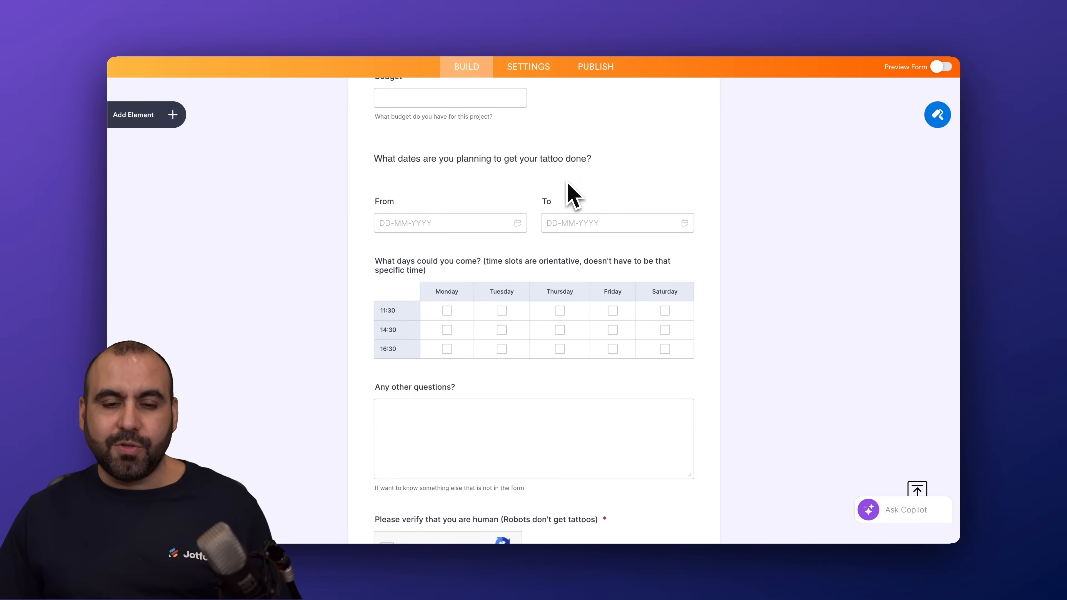
mouse_move(406, 207)
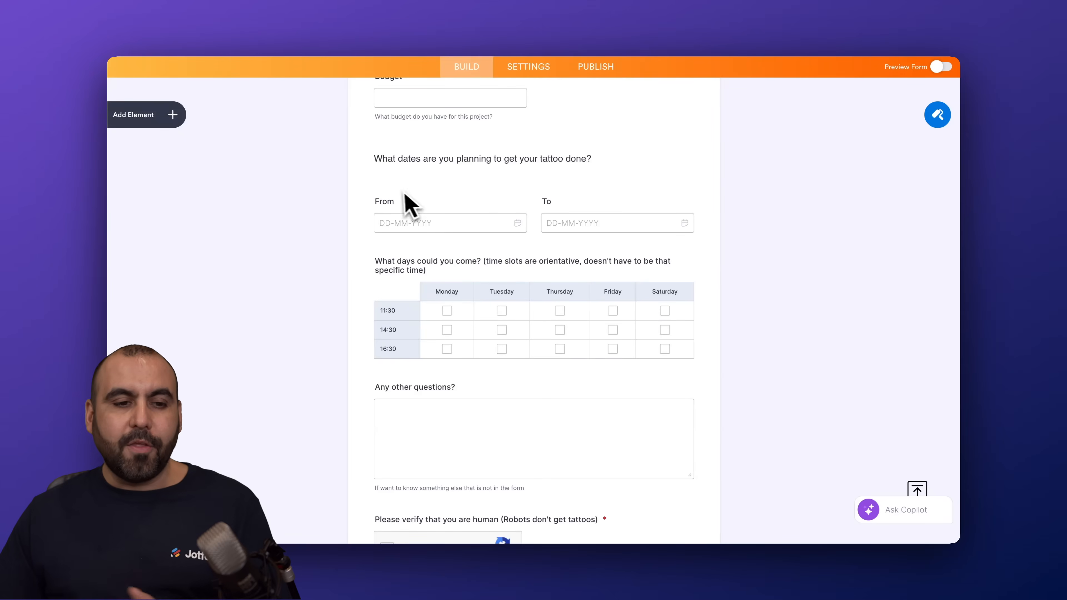
Place an Appointment field under the tattoo dates question and review its 60-minute weekday 09:00–17:00 availability.
left_click(146, 115)
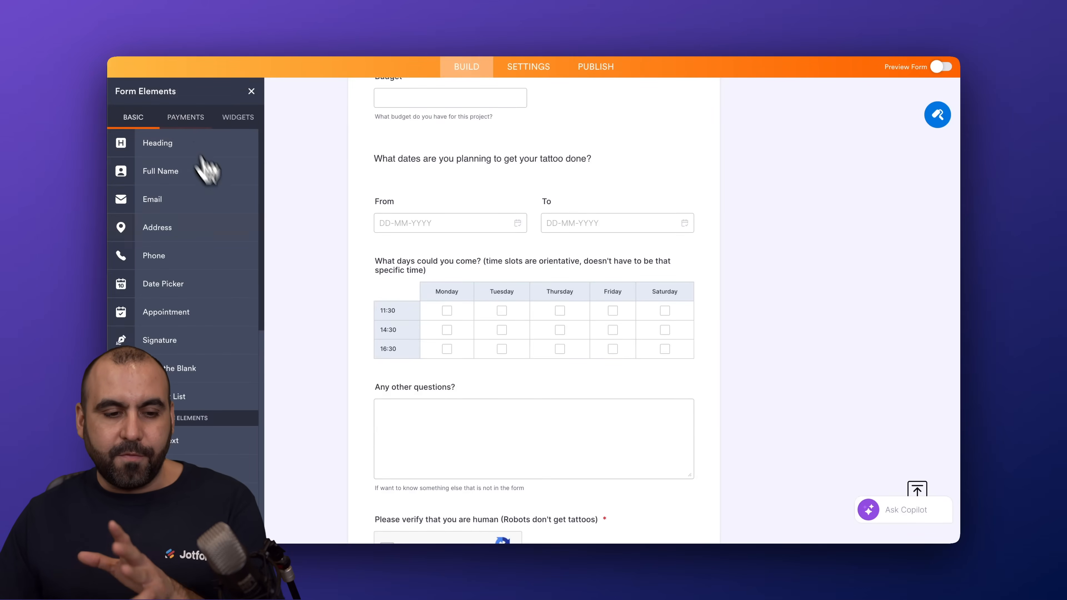
mouse_move(471, 224)
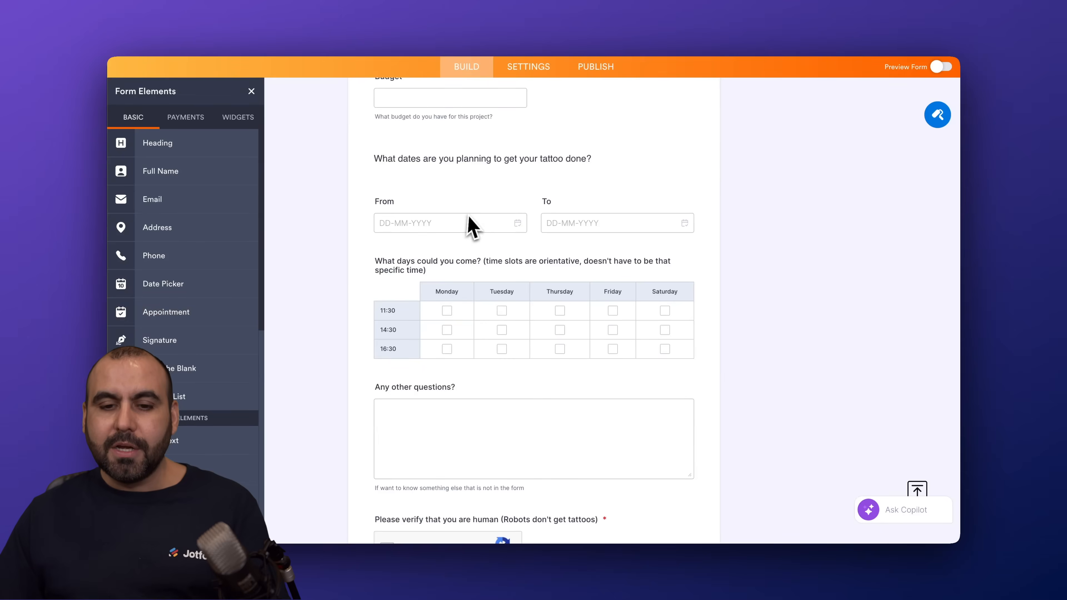
left_click(450, 222)
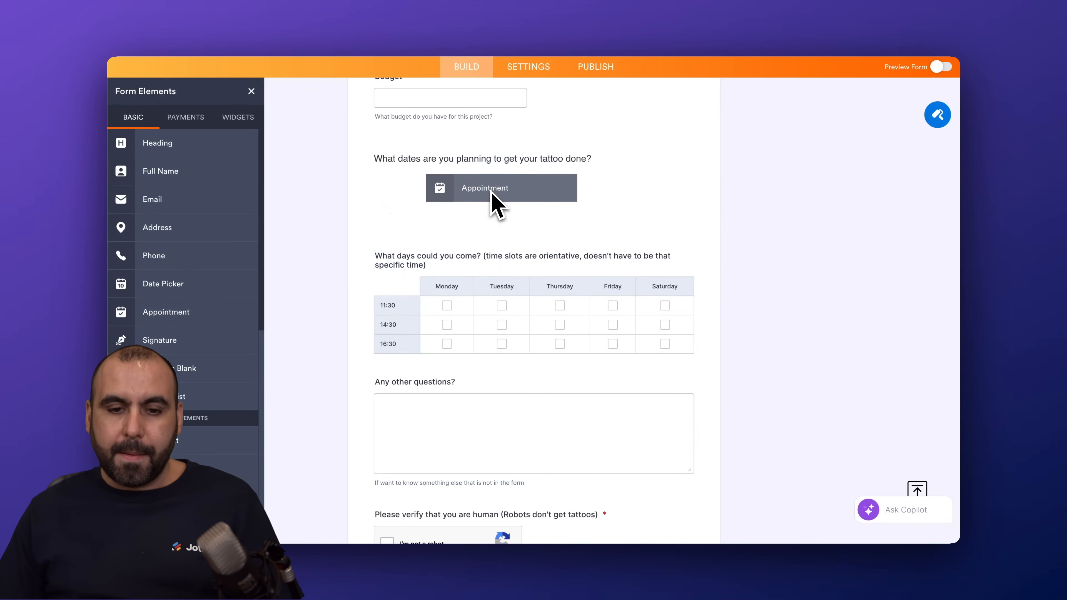
left_click(500, 188)
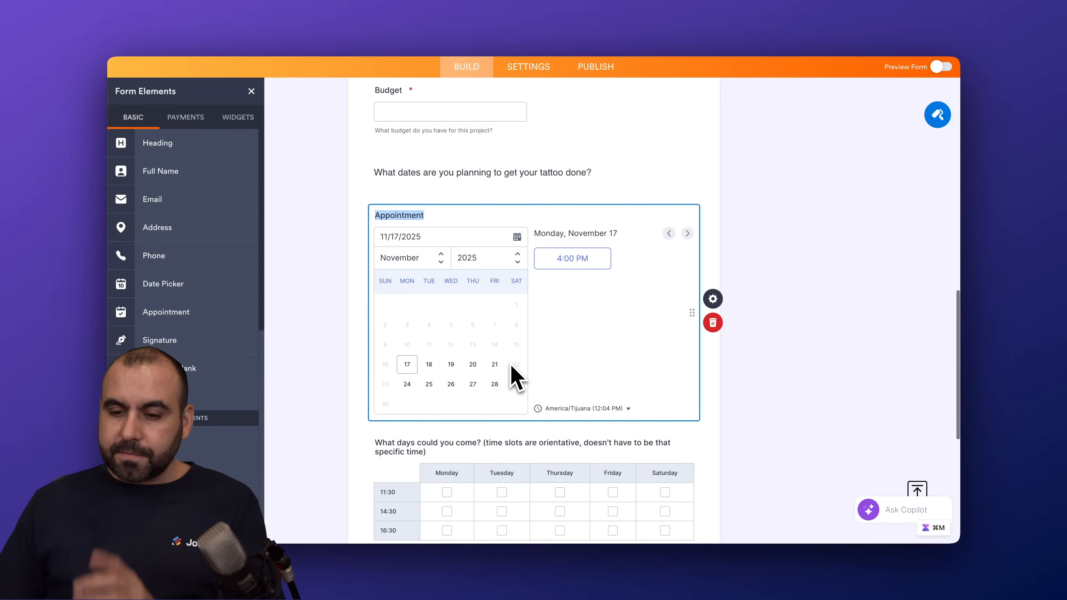
left_click(713, 299)
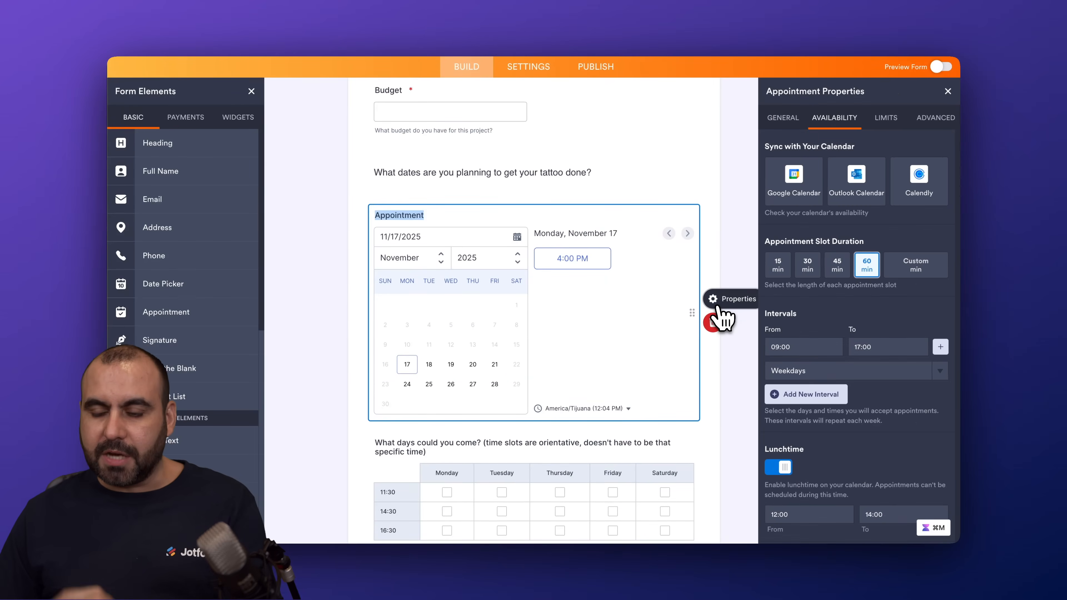
mouse_move(824, 309)
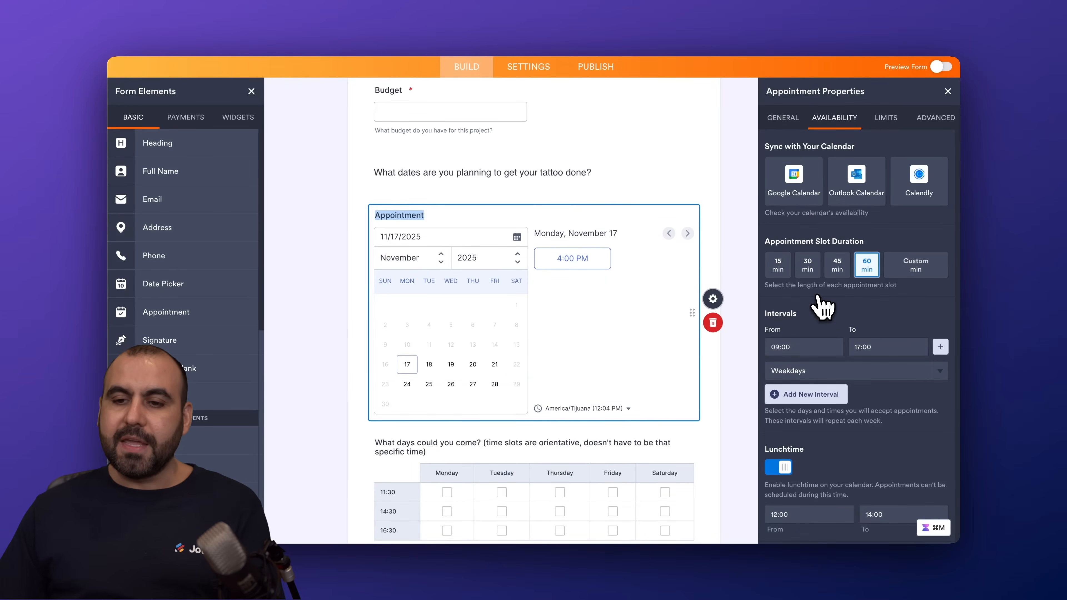
mouse_move(888, 164)
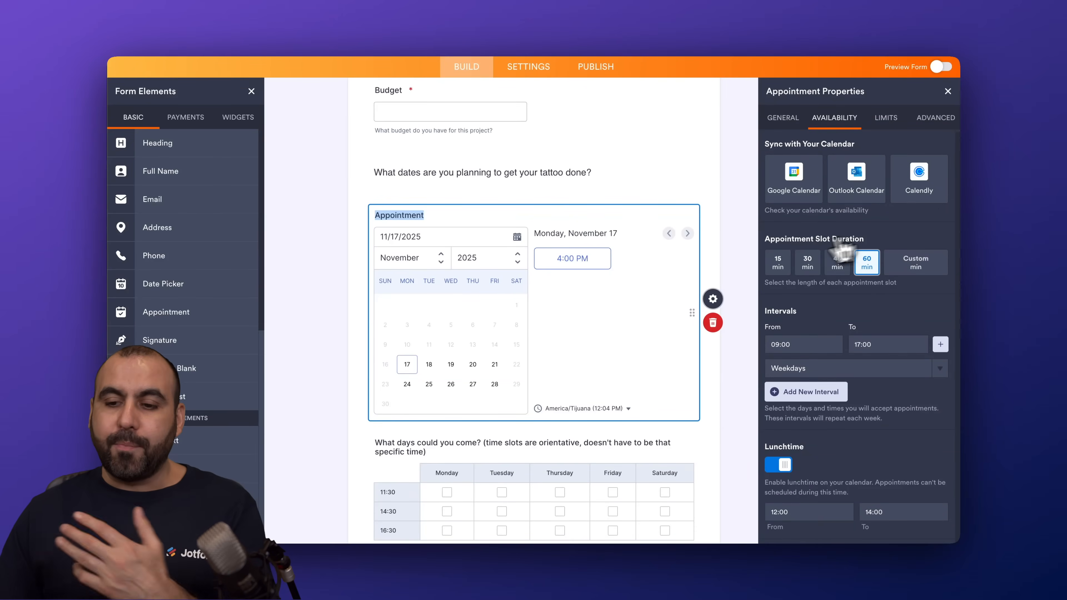
mouse_move(807, 263)
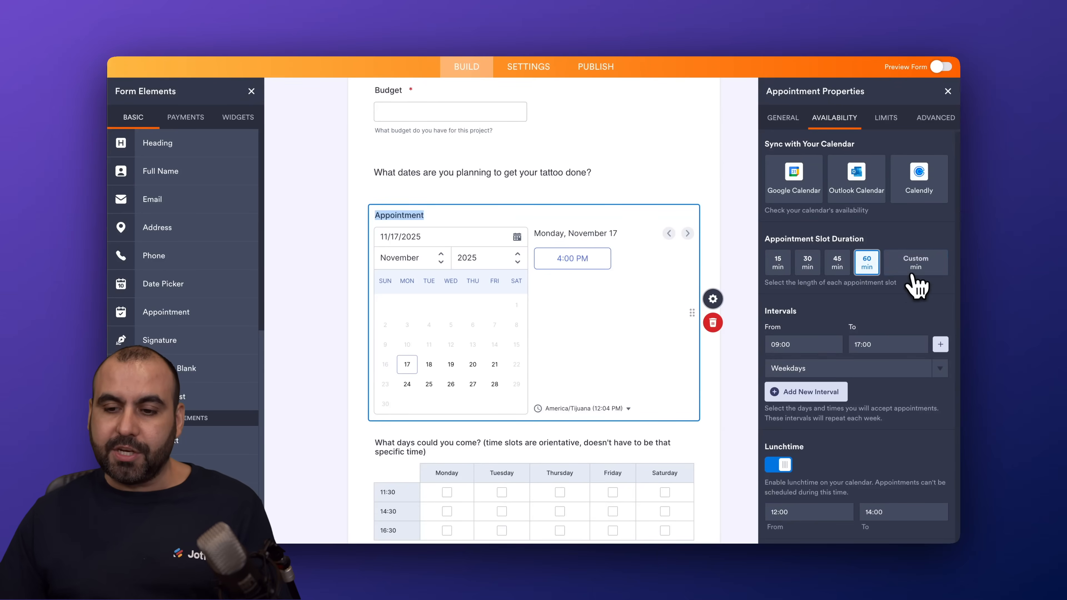
mouse_move(809, 331)
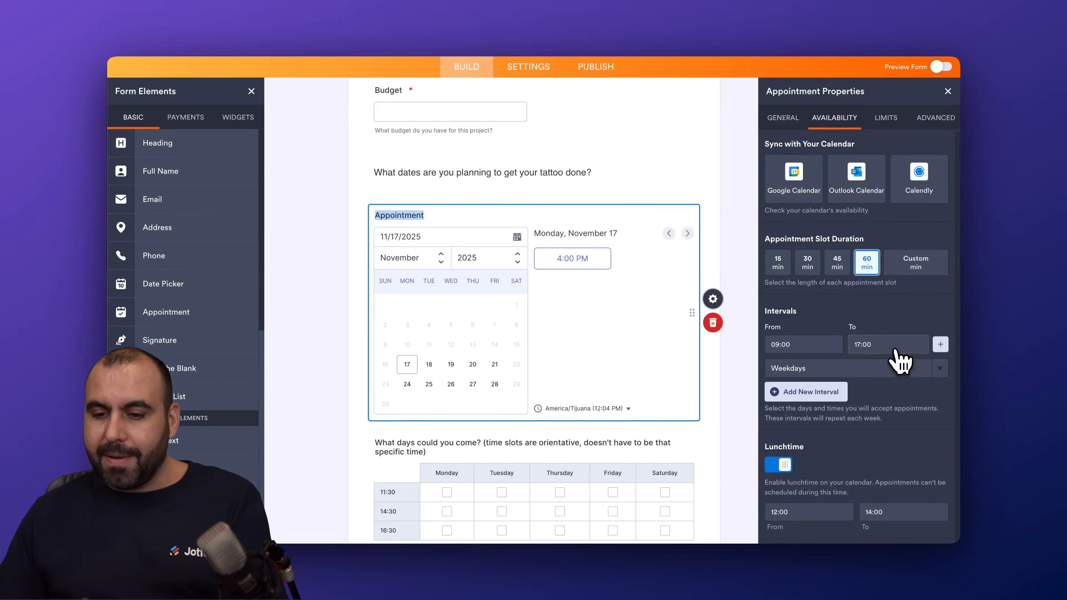
mouse_move(860, 449)
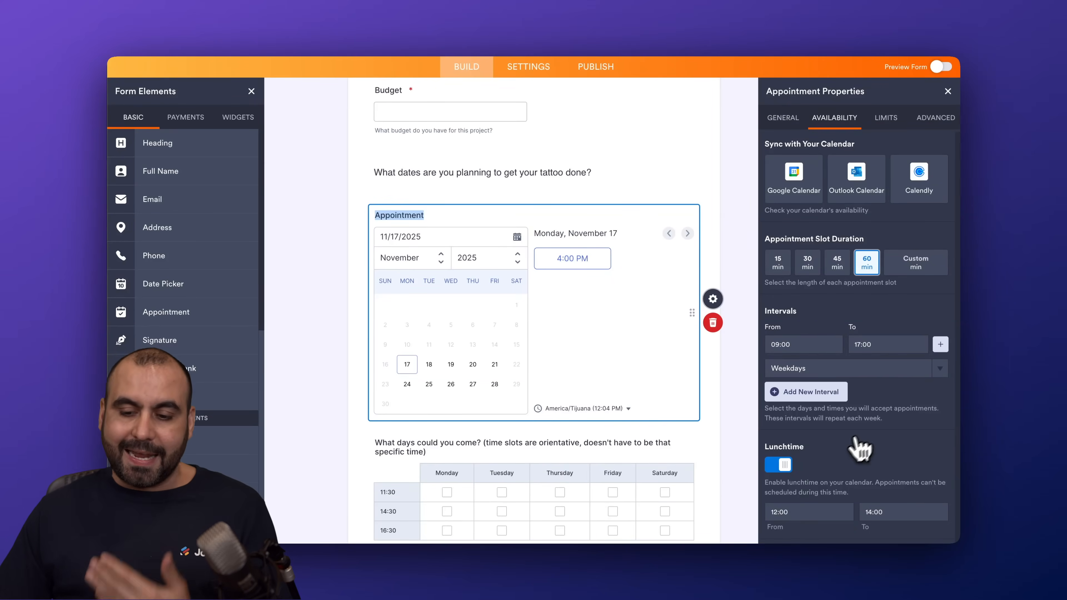
left_click(778, 464)
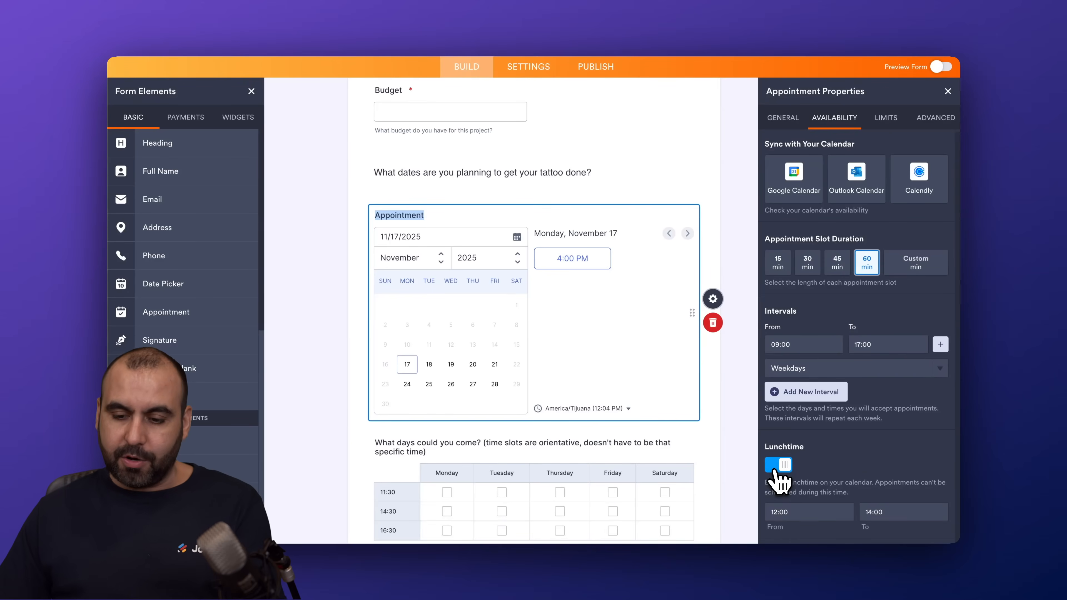
left_click(777, 464)
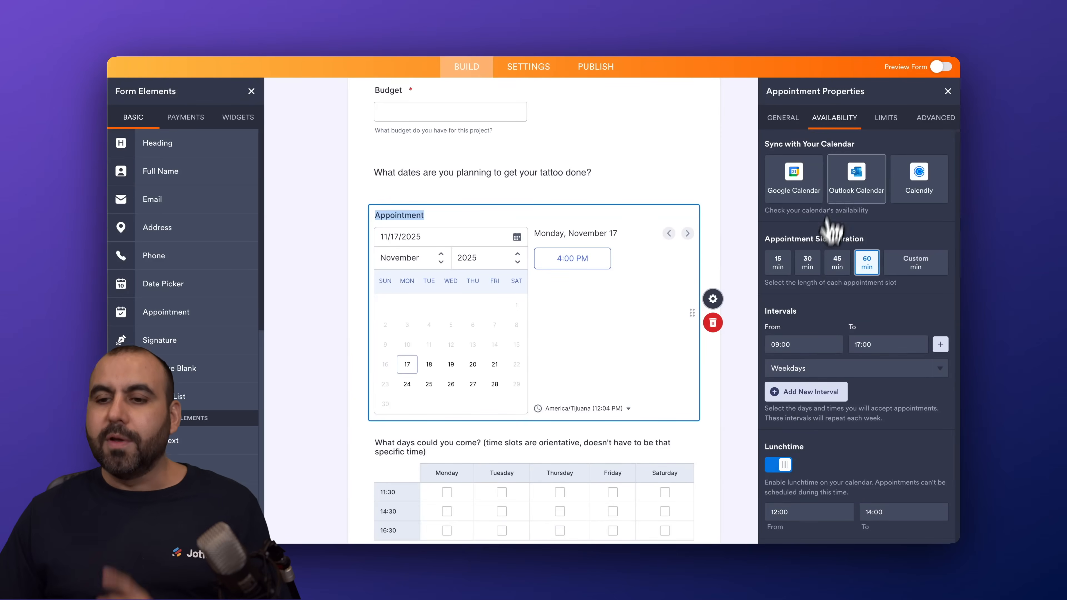
Limit the appointment field to 3 bookings per day and close its properties panel.
left_click(885, 117)
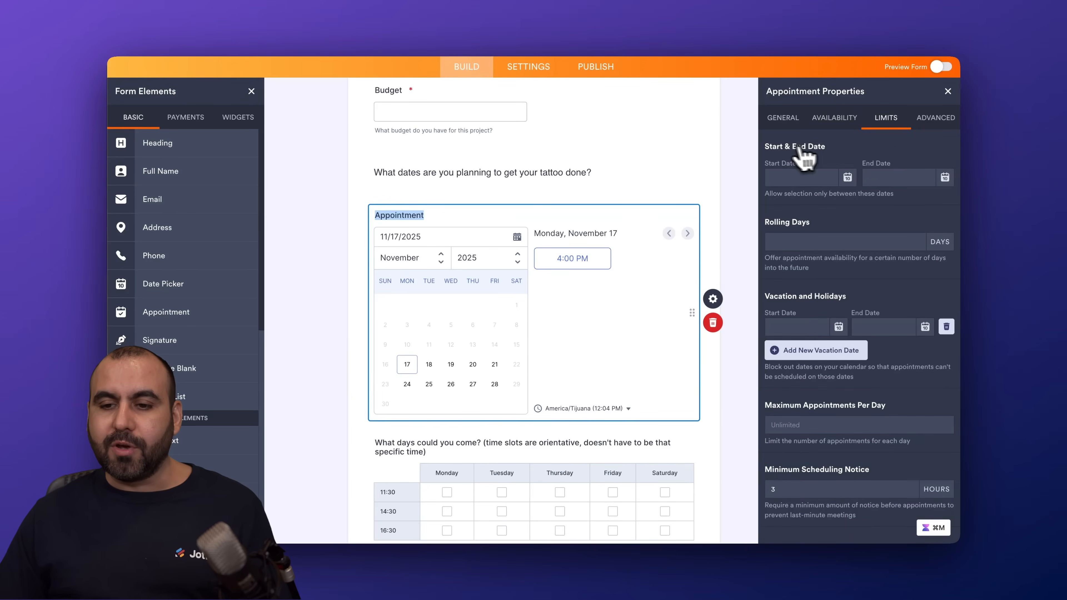
mouse_move(813, 237)
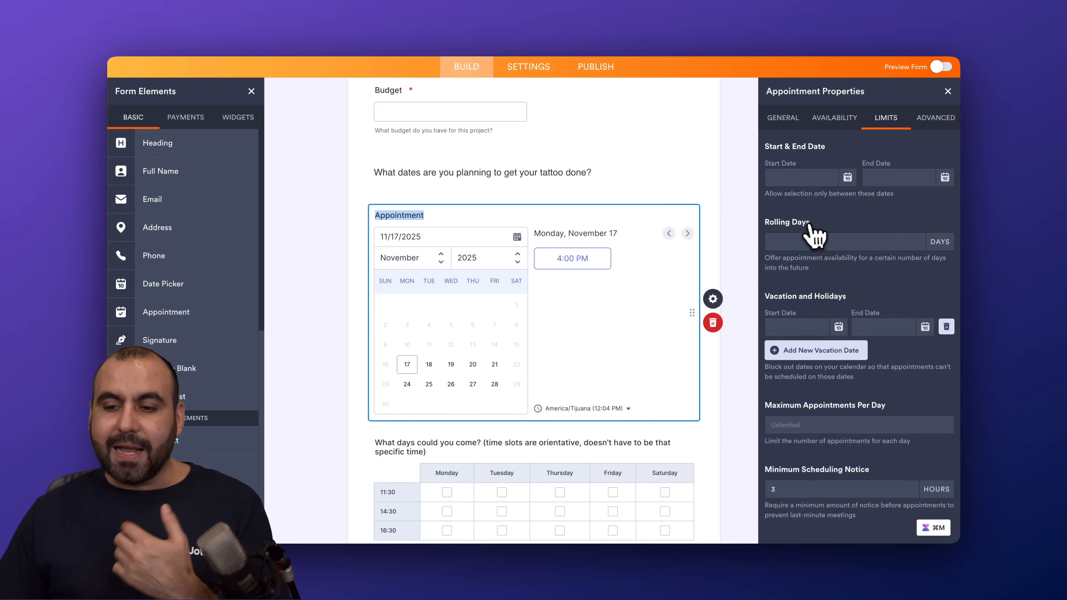
mouse_move(786, 313)
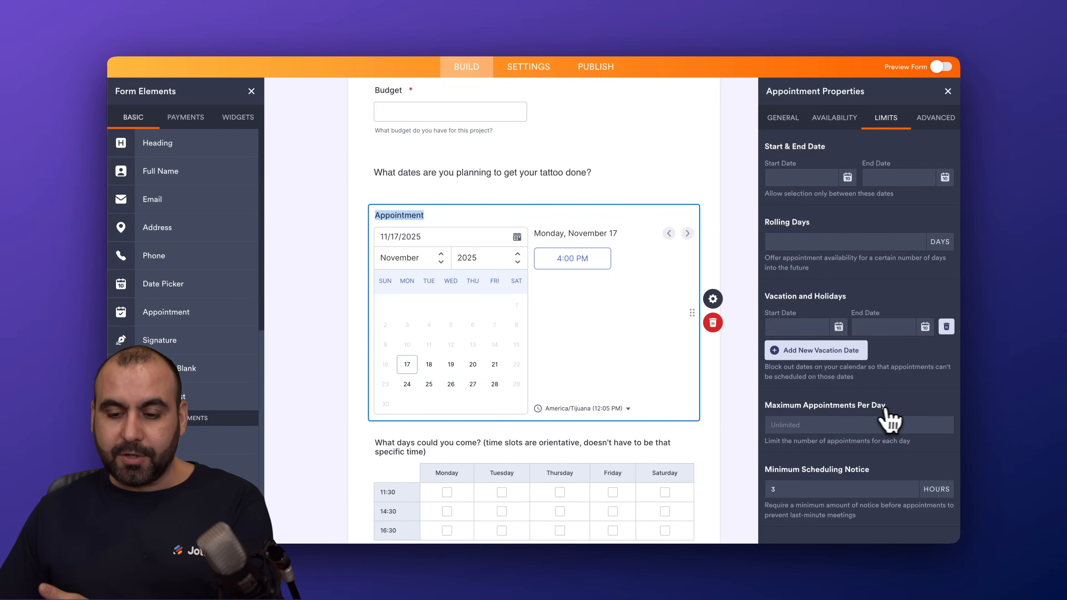
mouse_move(900, 418)
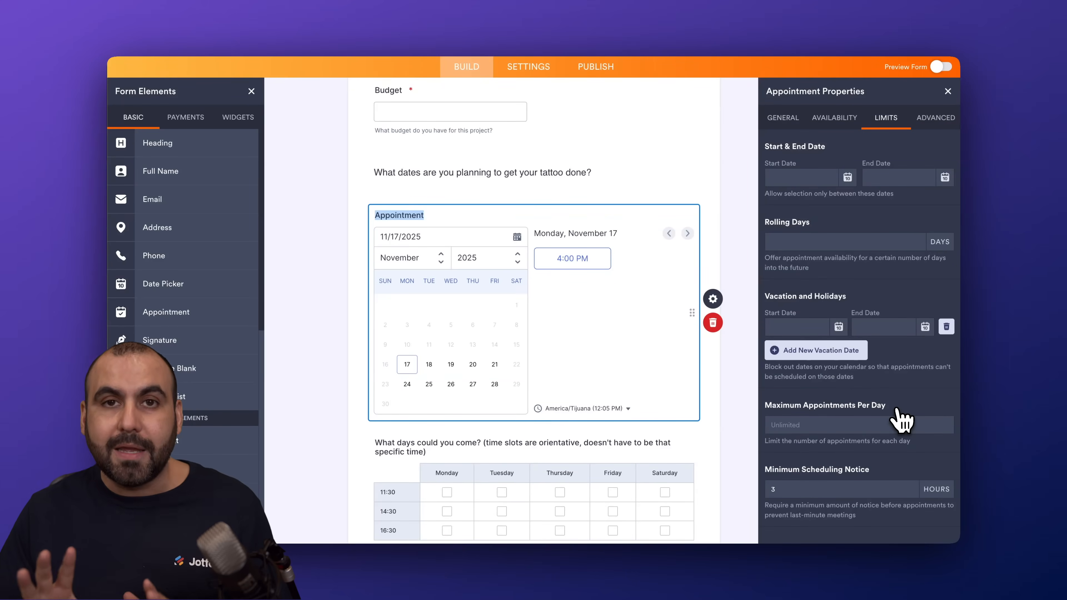
mouse_move(881, 426)
type("3")
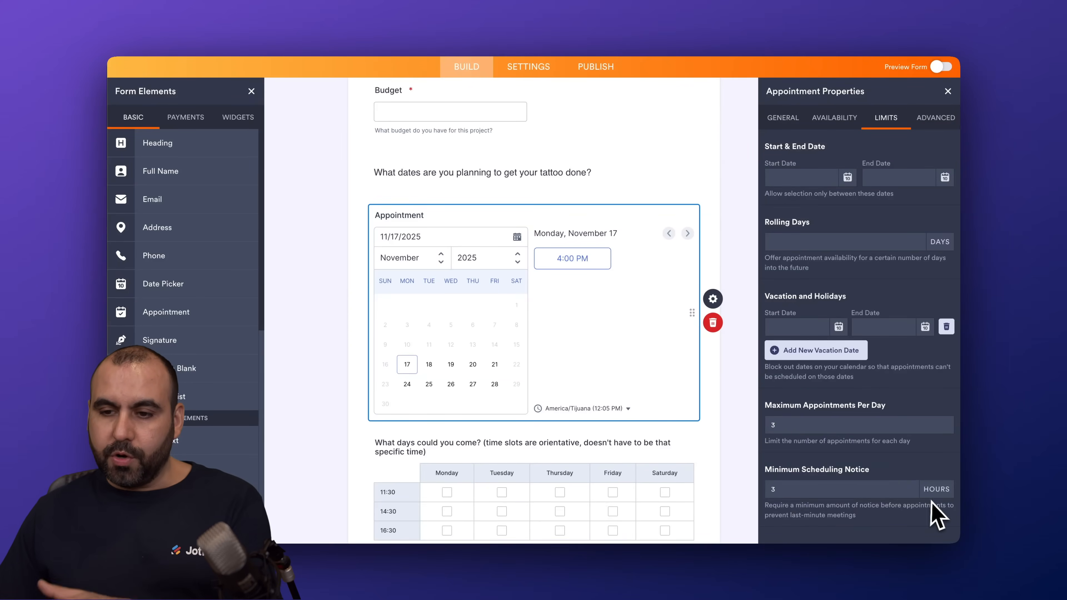
left_click(936, 117)
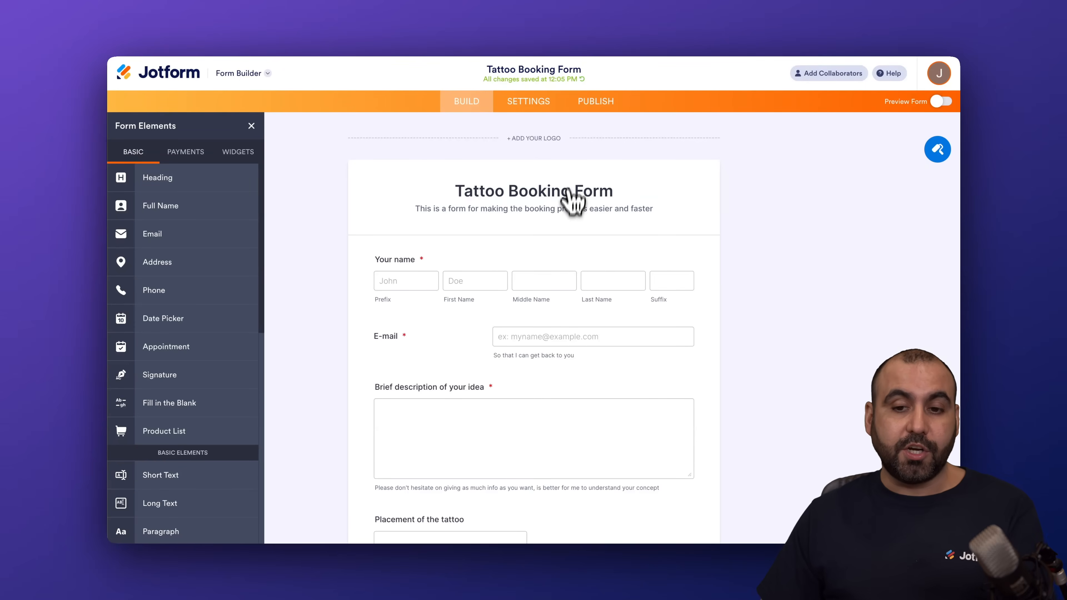
Publish the Tattoo Booking Form, showing its direct public link and sharing options.
left_click(595, 100)
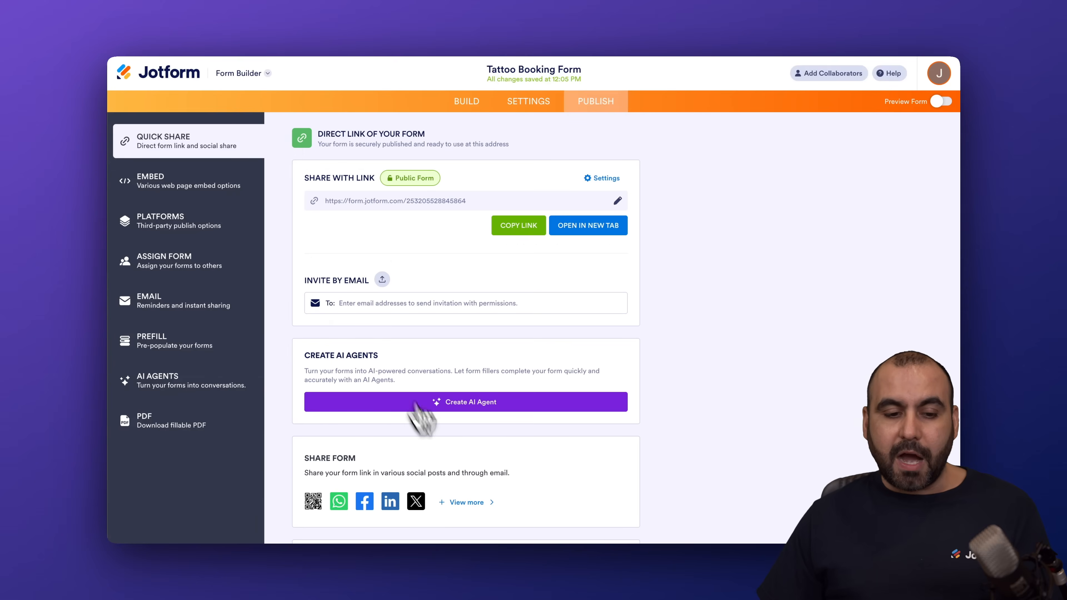
mouse_move(191, 218)
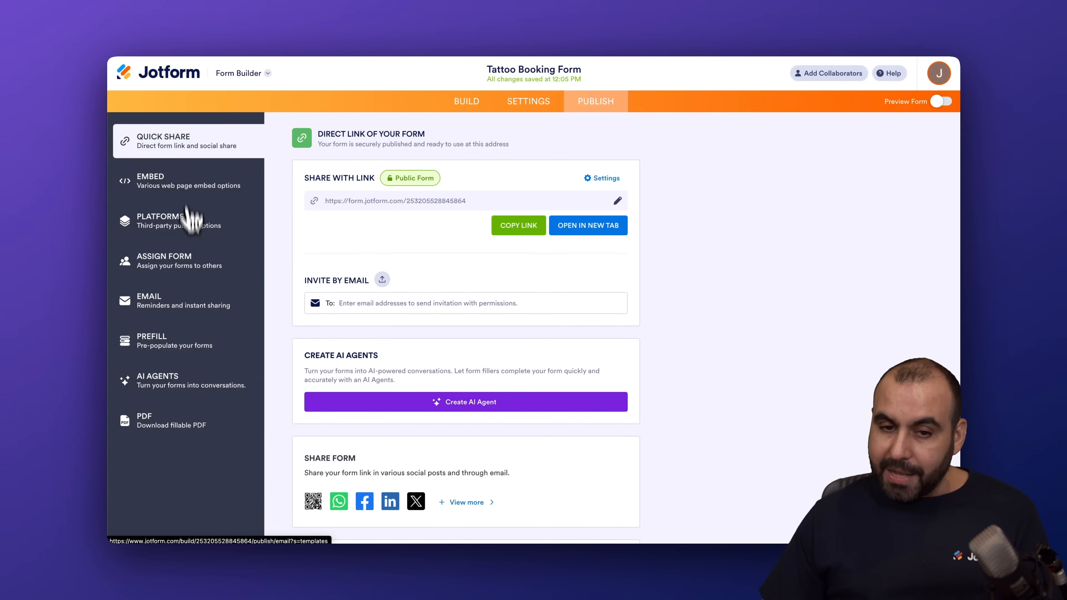